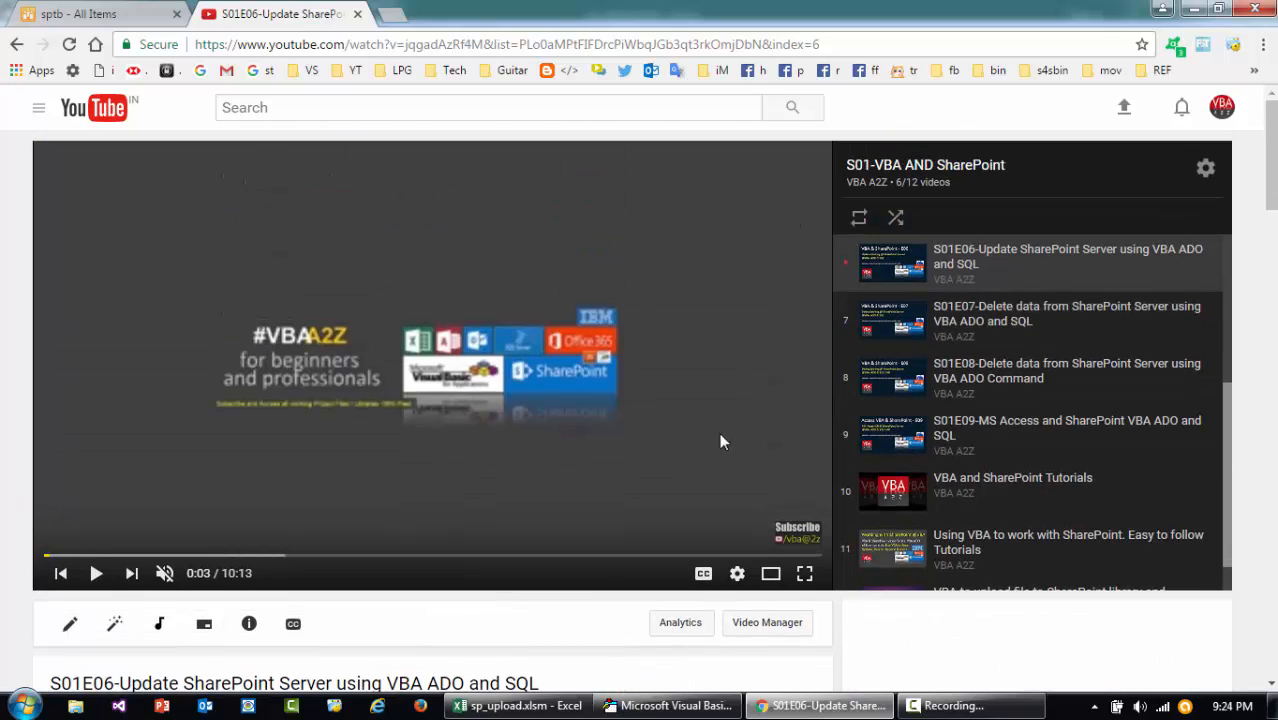
# Scroll to Elio's comment asking how to update a multiple-lines-of-text column.
pyautogui.scroll(-3)
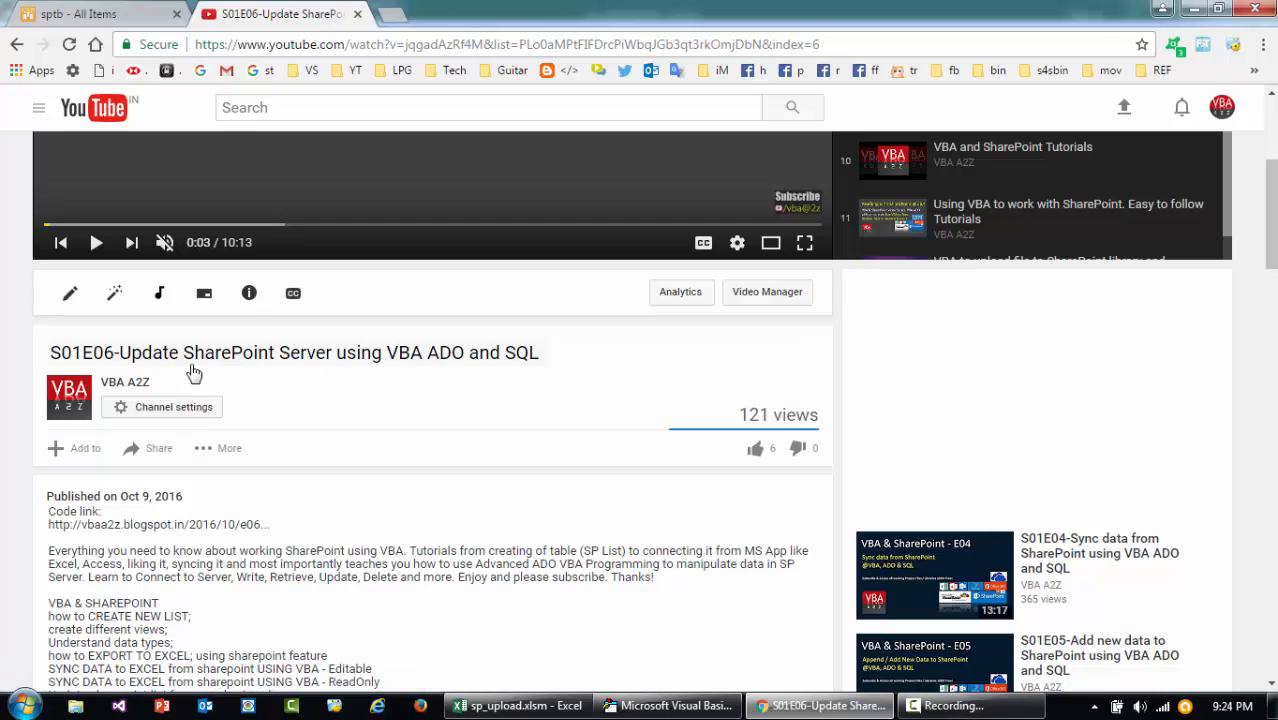
pyautogui.moveTo(9, 517)
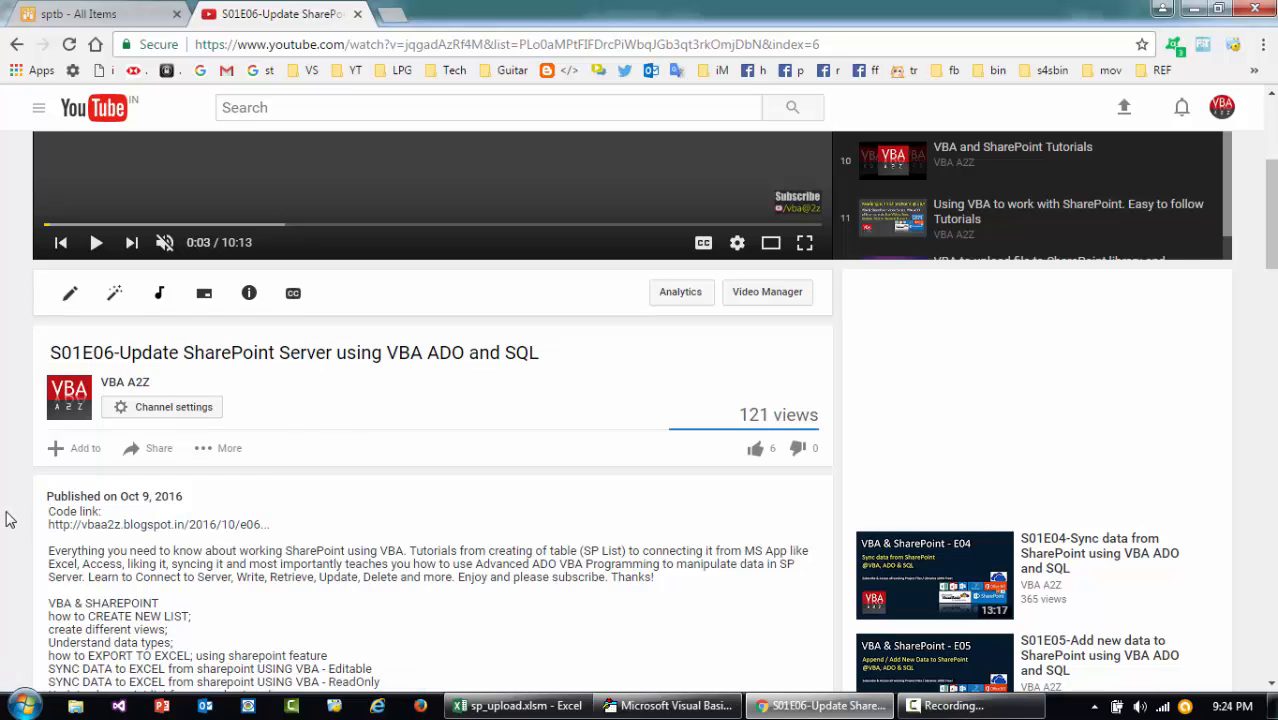
pyautogui.scroll(-3)
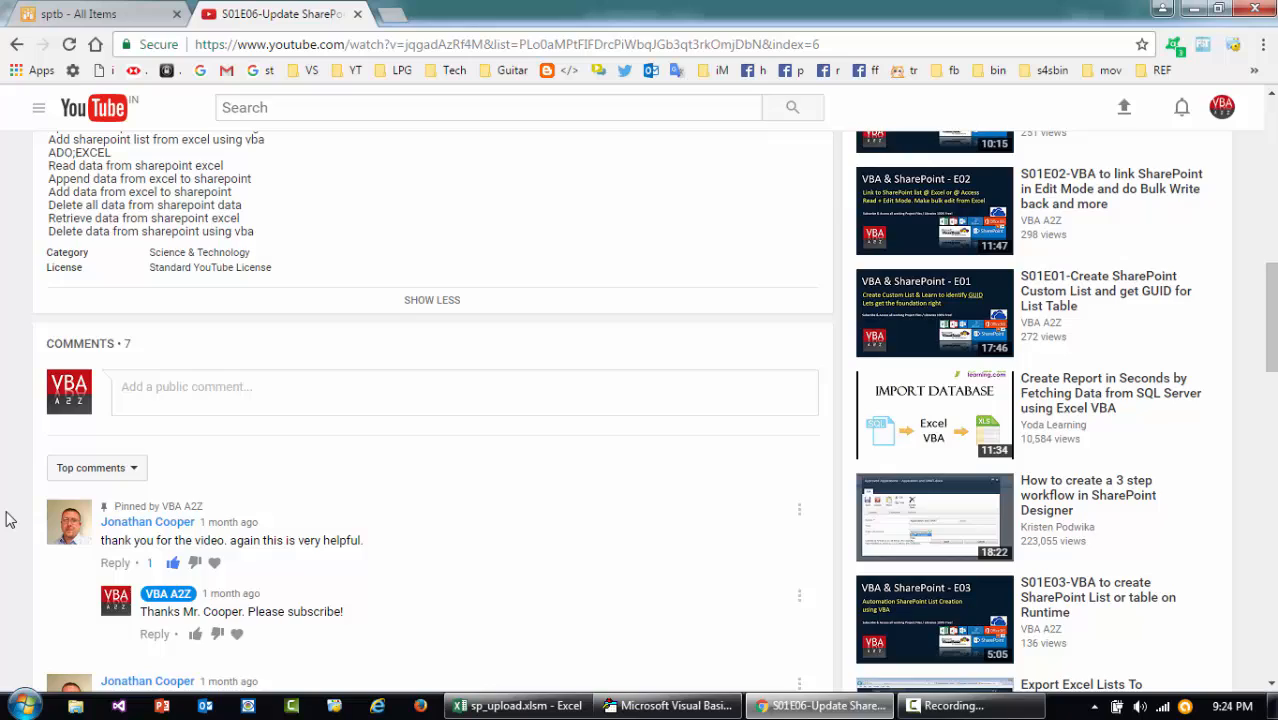
pyautogui.scroll(-3)
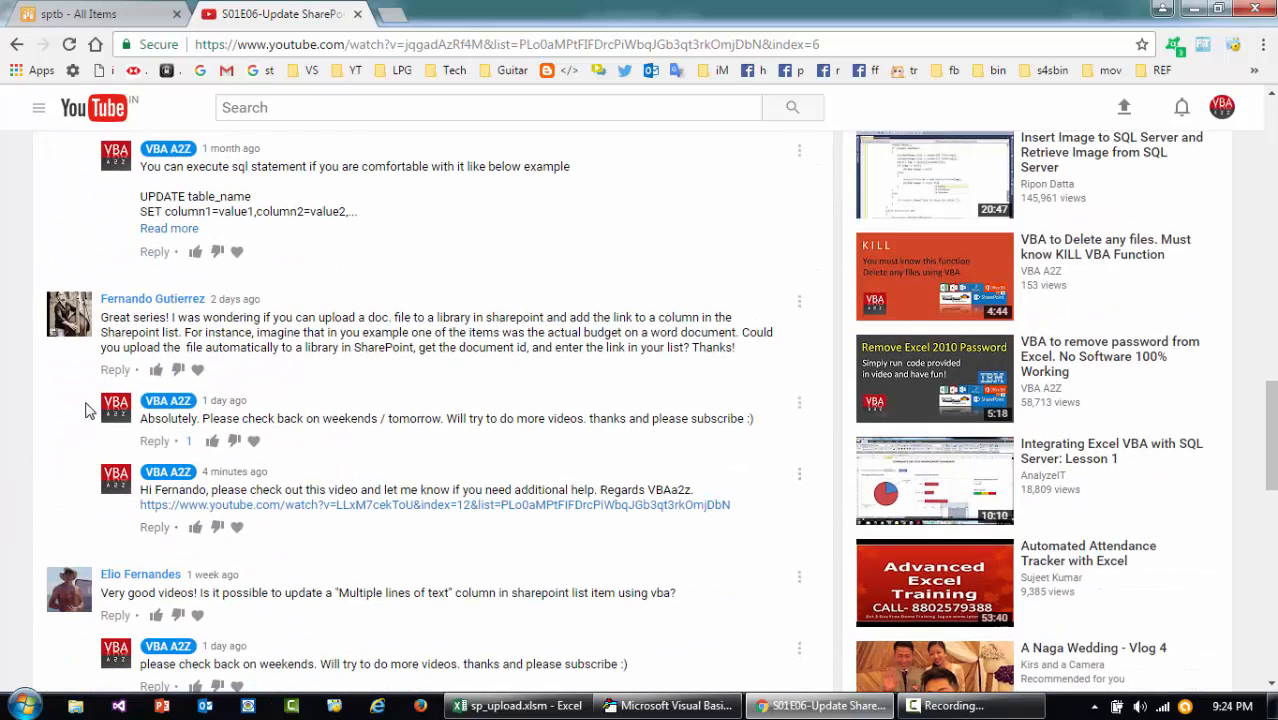
pyautogui.scroll(-3)
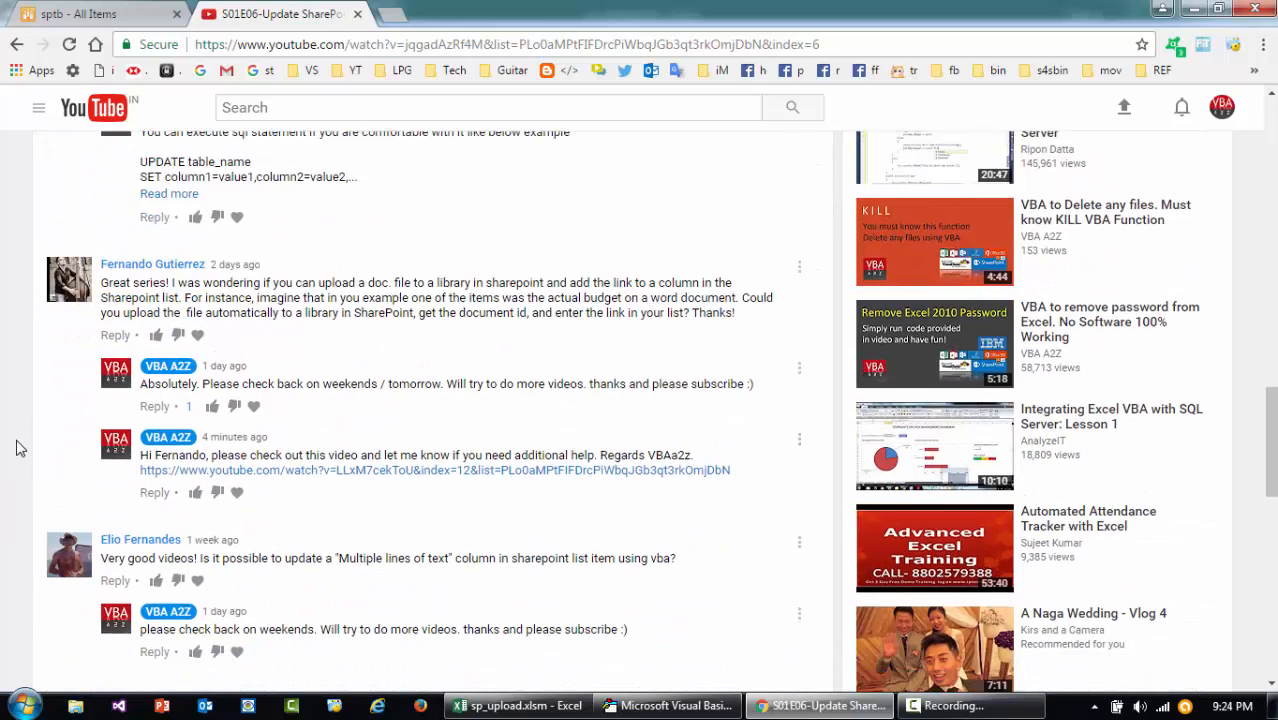
pyautogui.scroll(-3)
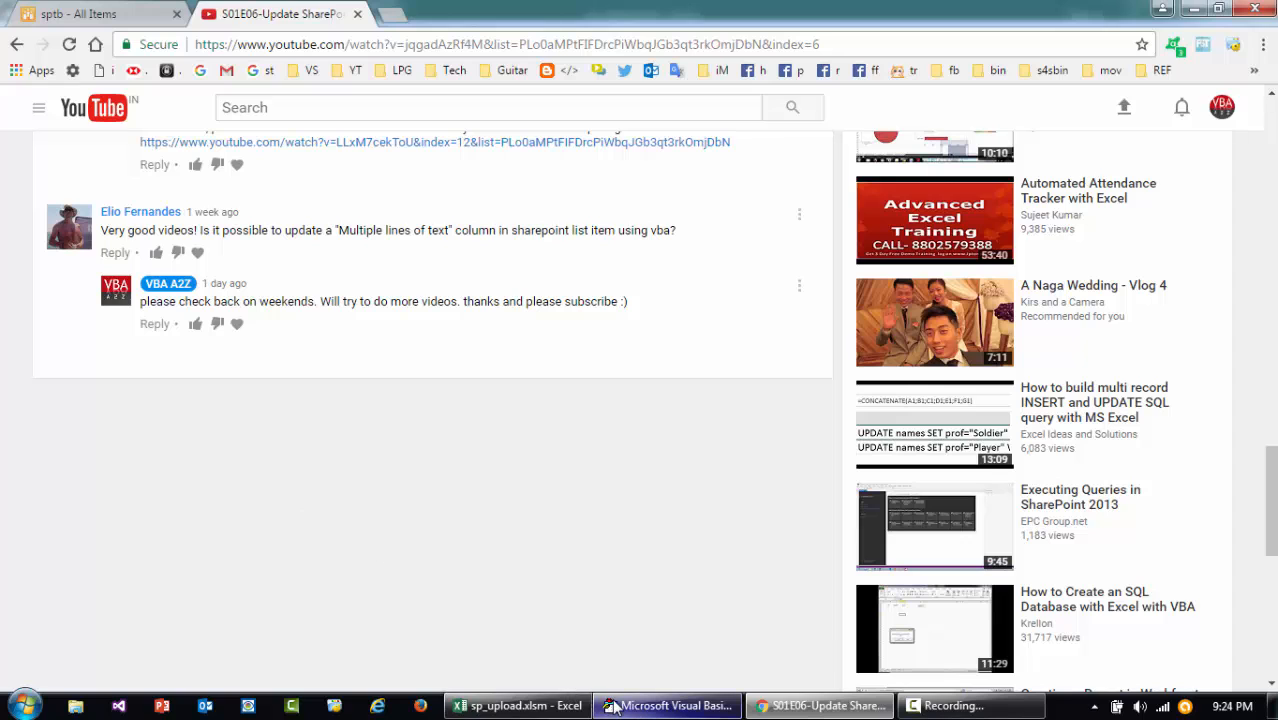
pyautogui.moveTo(665, 706)
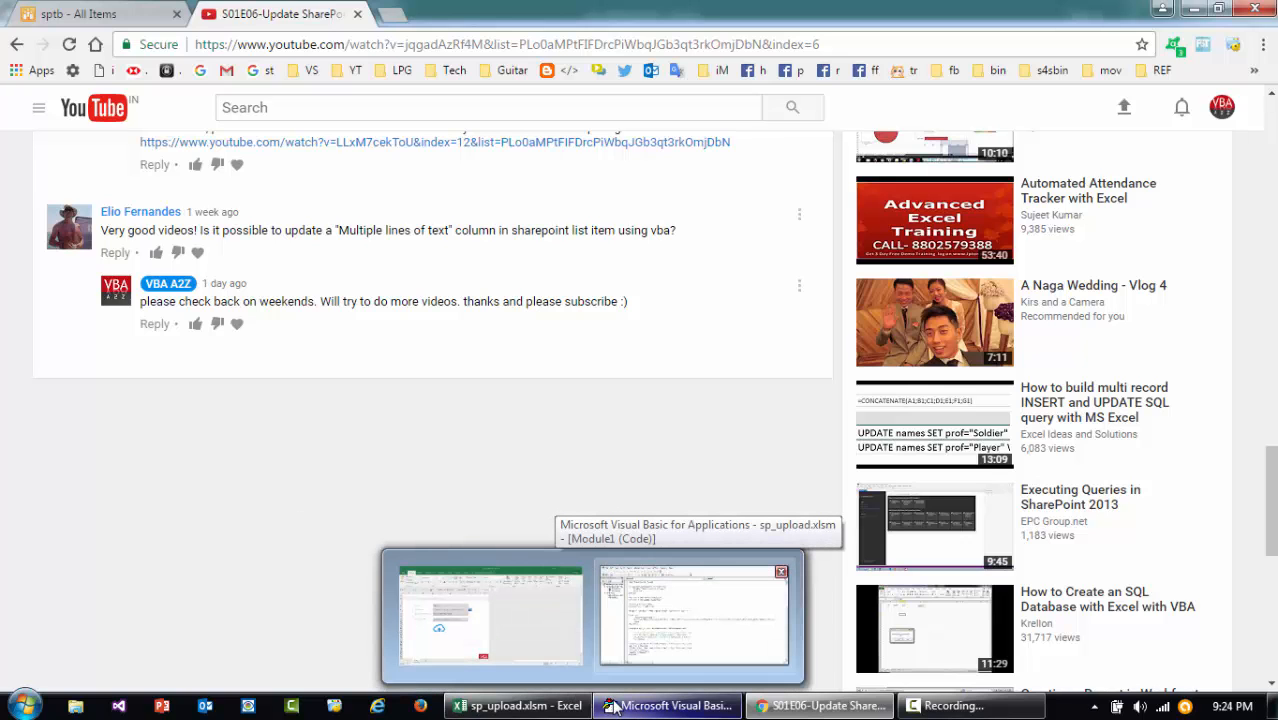
# View the update2 macro, then show the 'sptb - All Items' list in the browser.
pyautogui.click(695, 610)
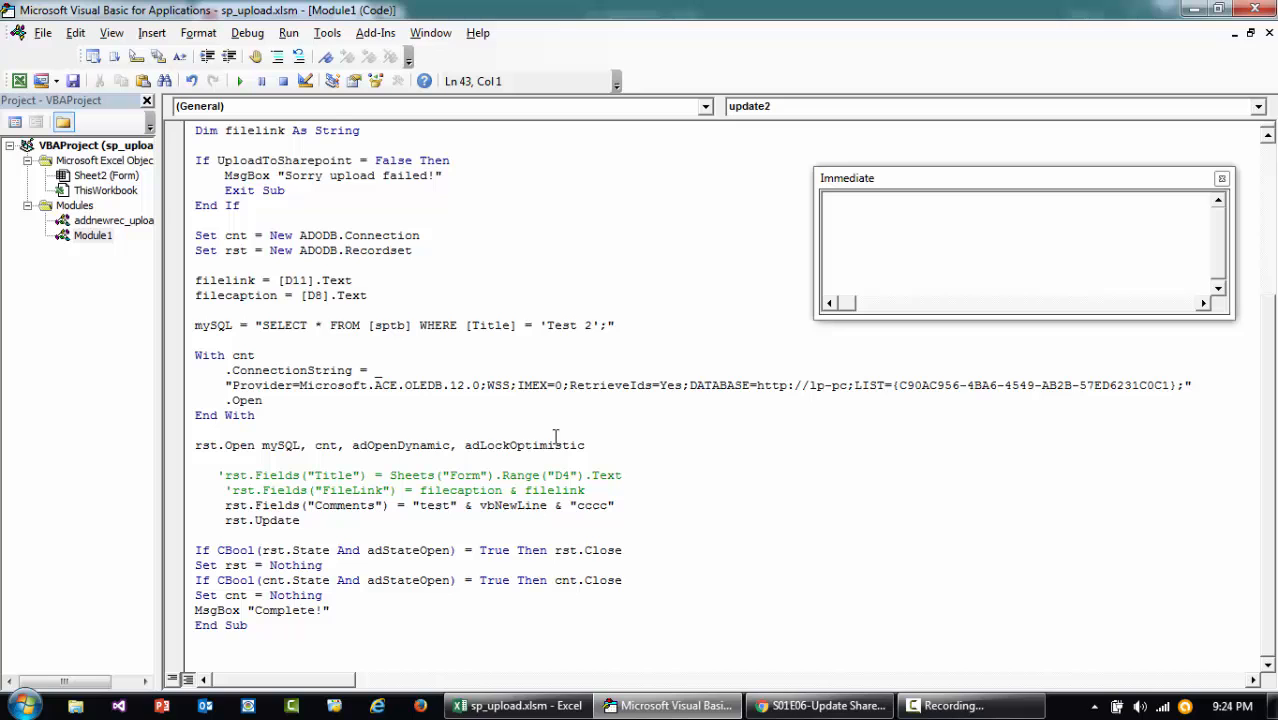
pyautogui.click(819, 705)
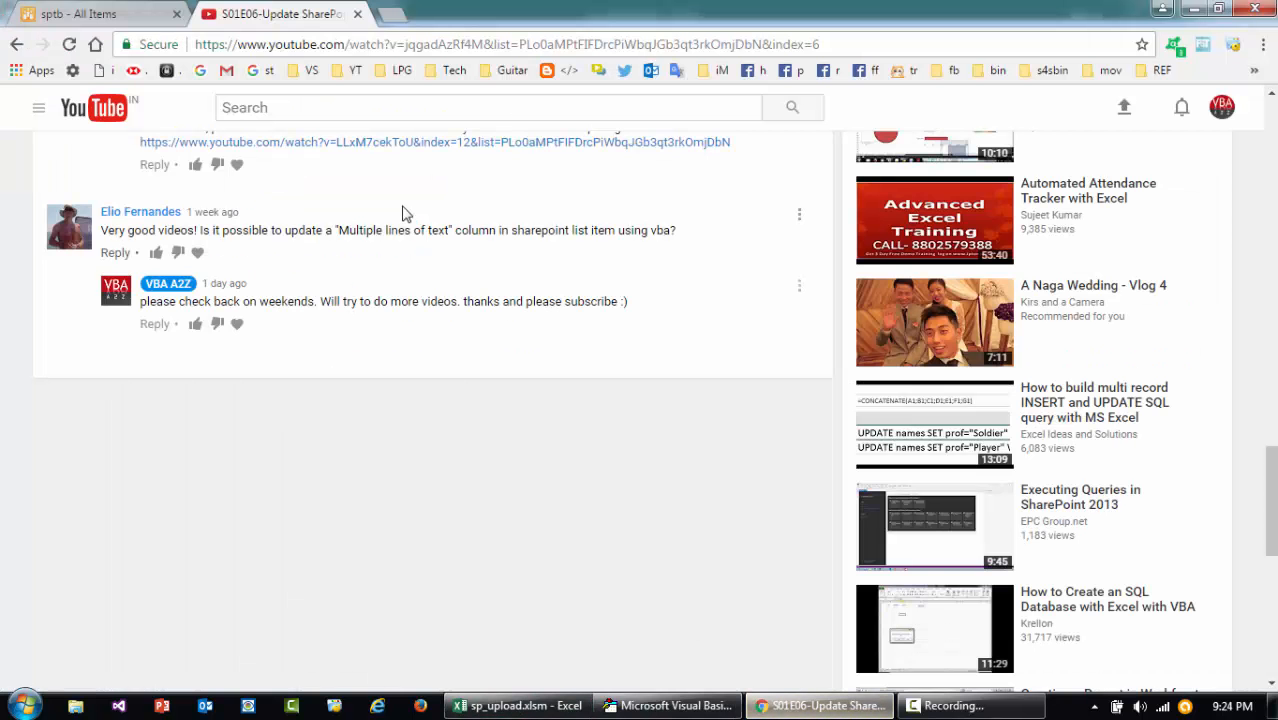
pyautogui.click(70, 17)
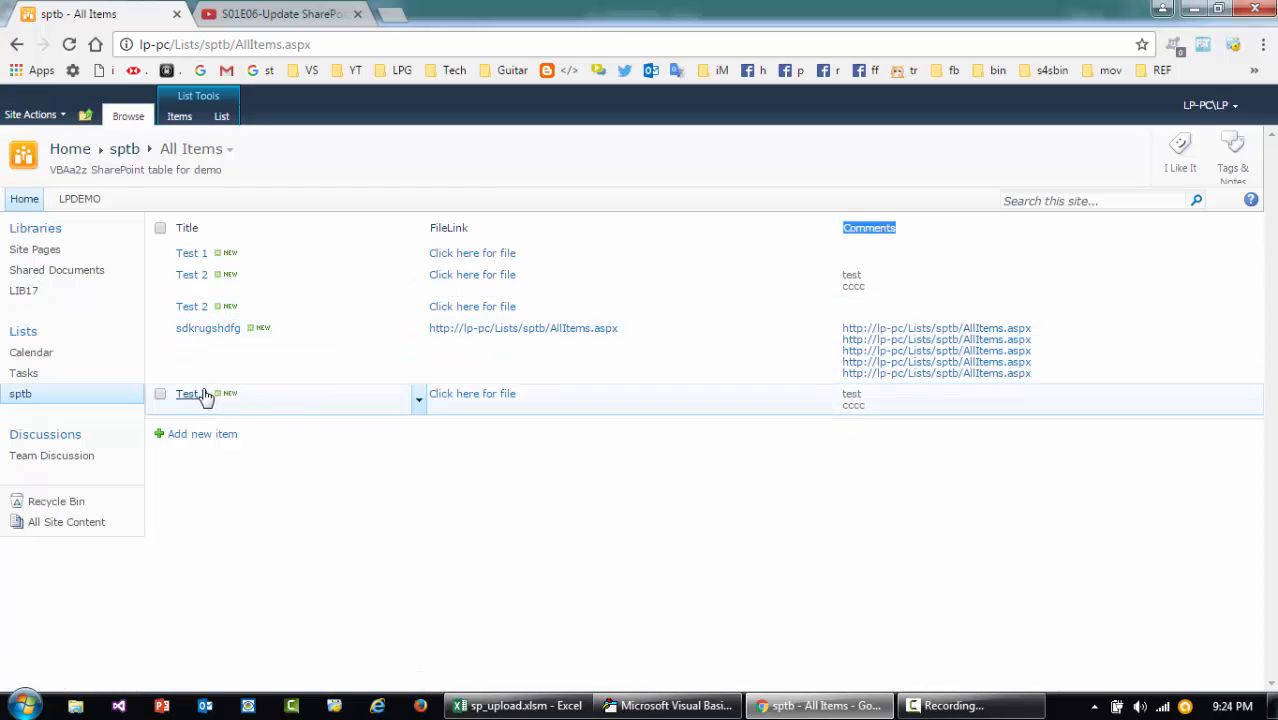
pyautogui.click(188, 393)
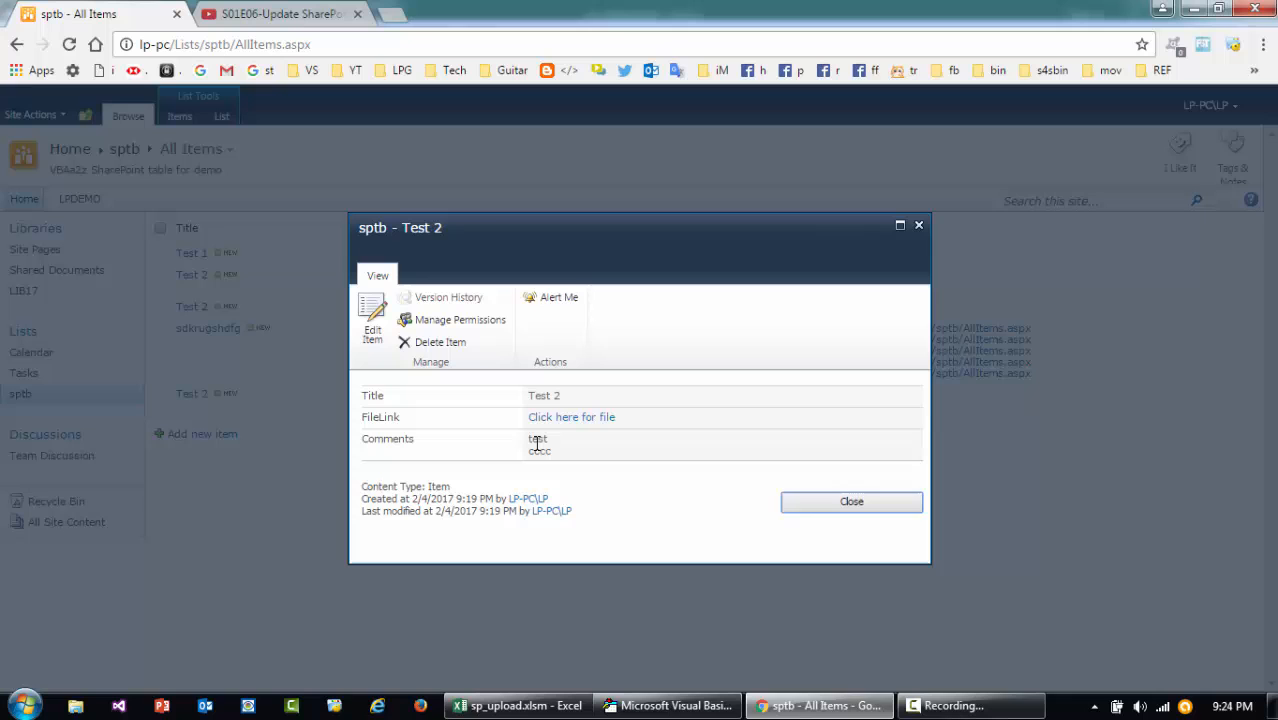
pyautogui.click(851, 502)
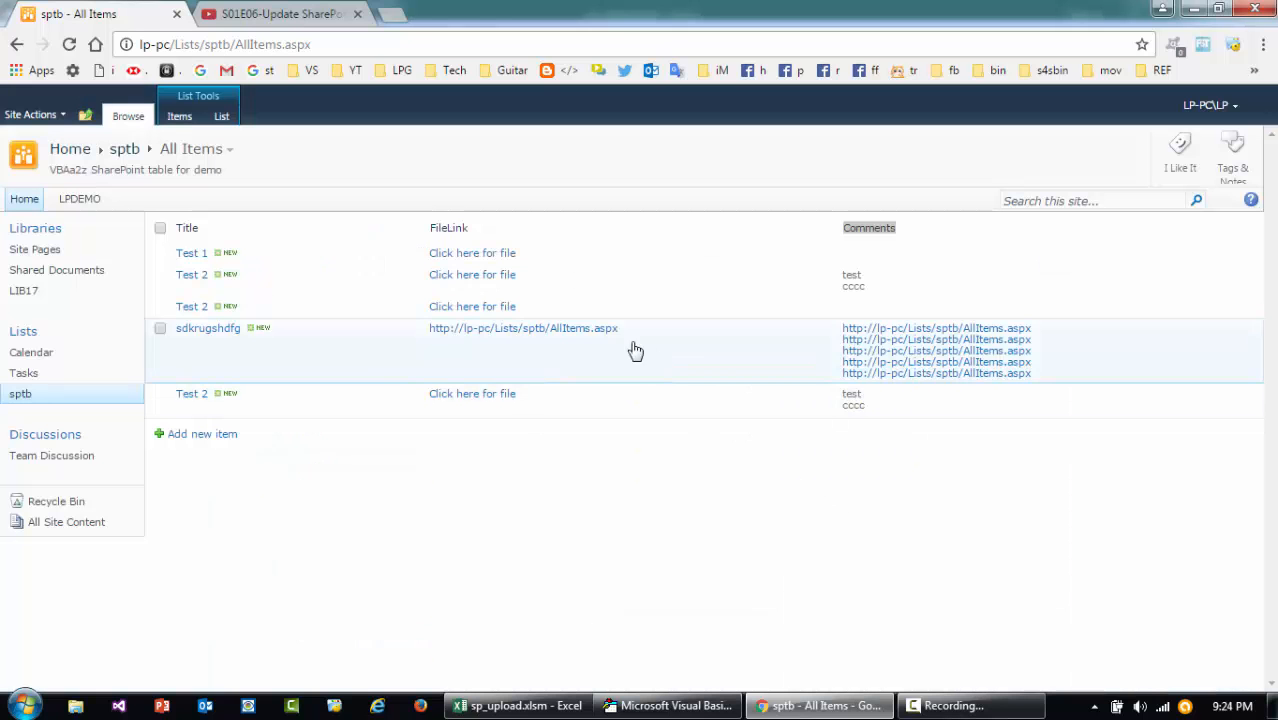
pyautogui.click(207, 328)
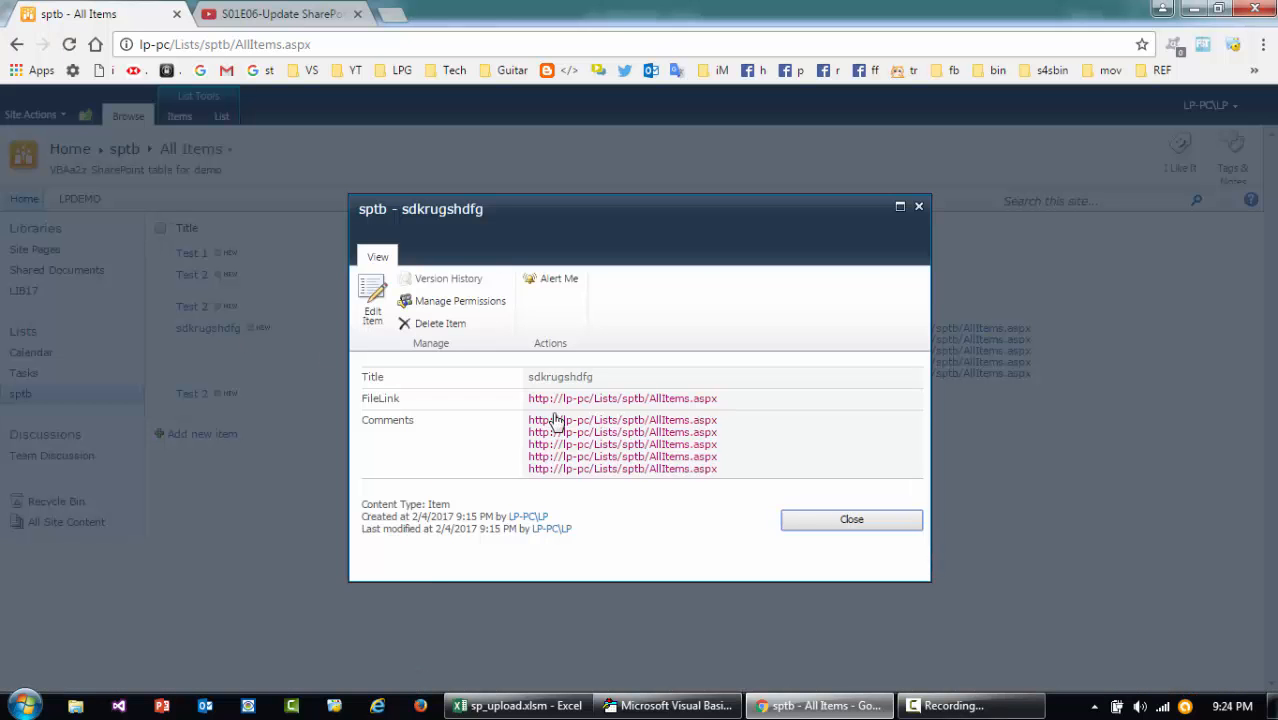
pyautogui.moveTo(800, 517)
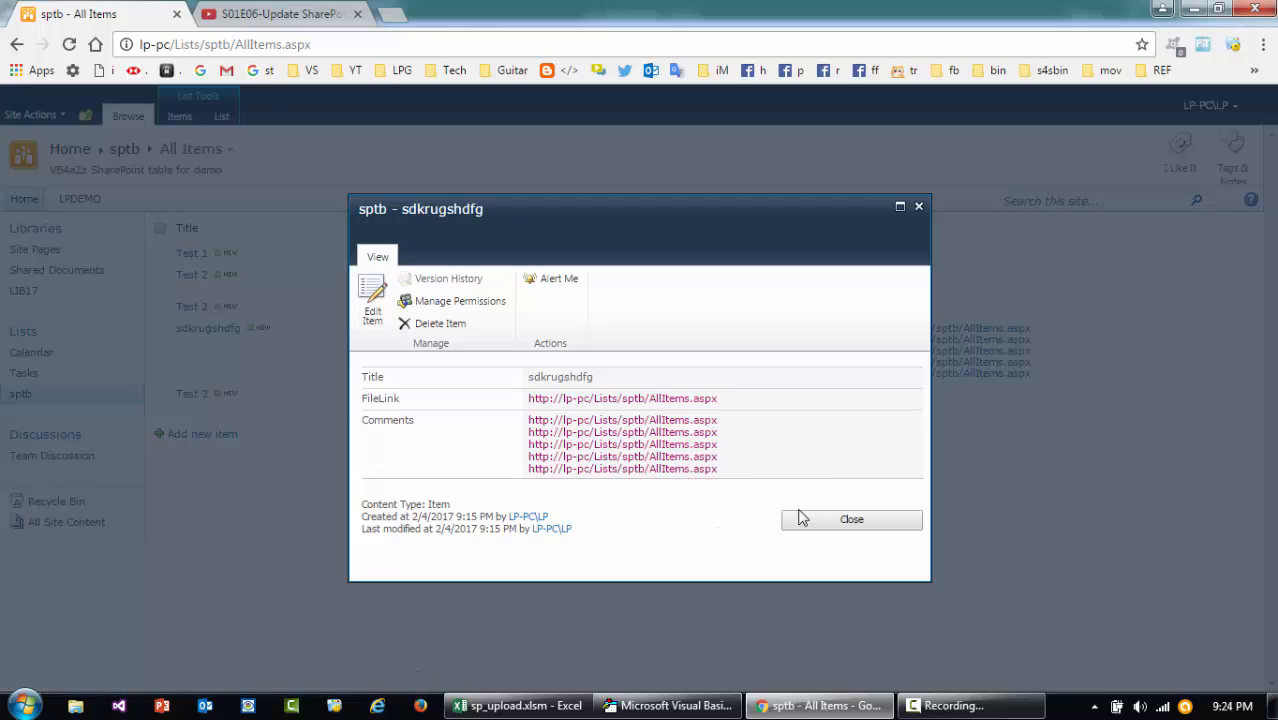
pyautogui.click(851, 519)
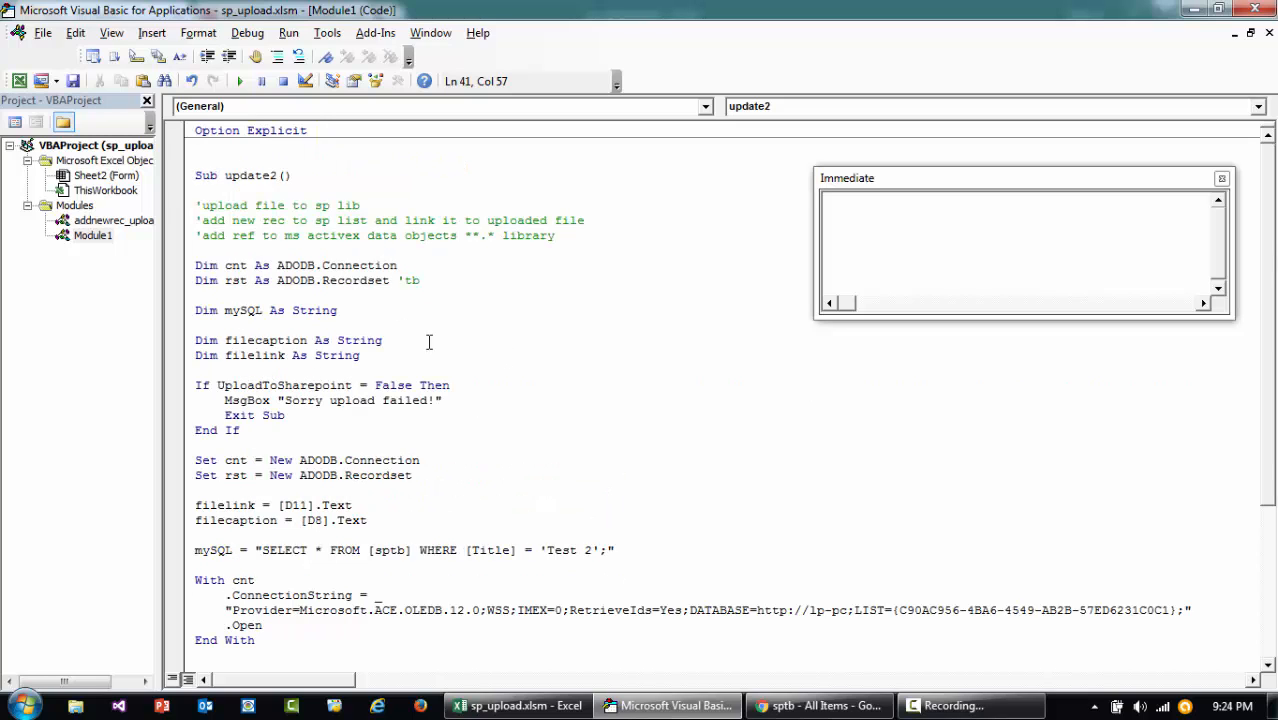
pyautogui.scroll(-3)
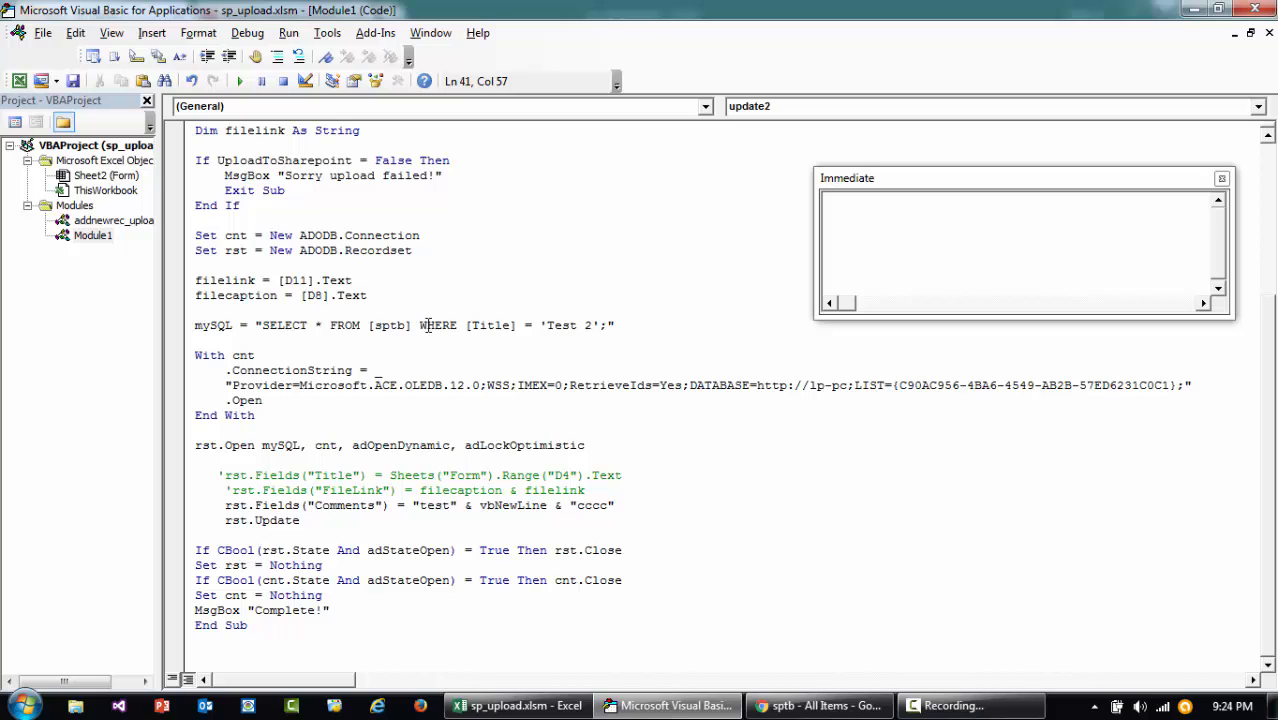
pyautogui.click(551, 325)
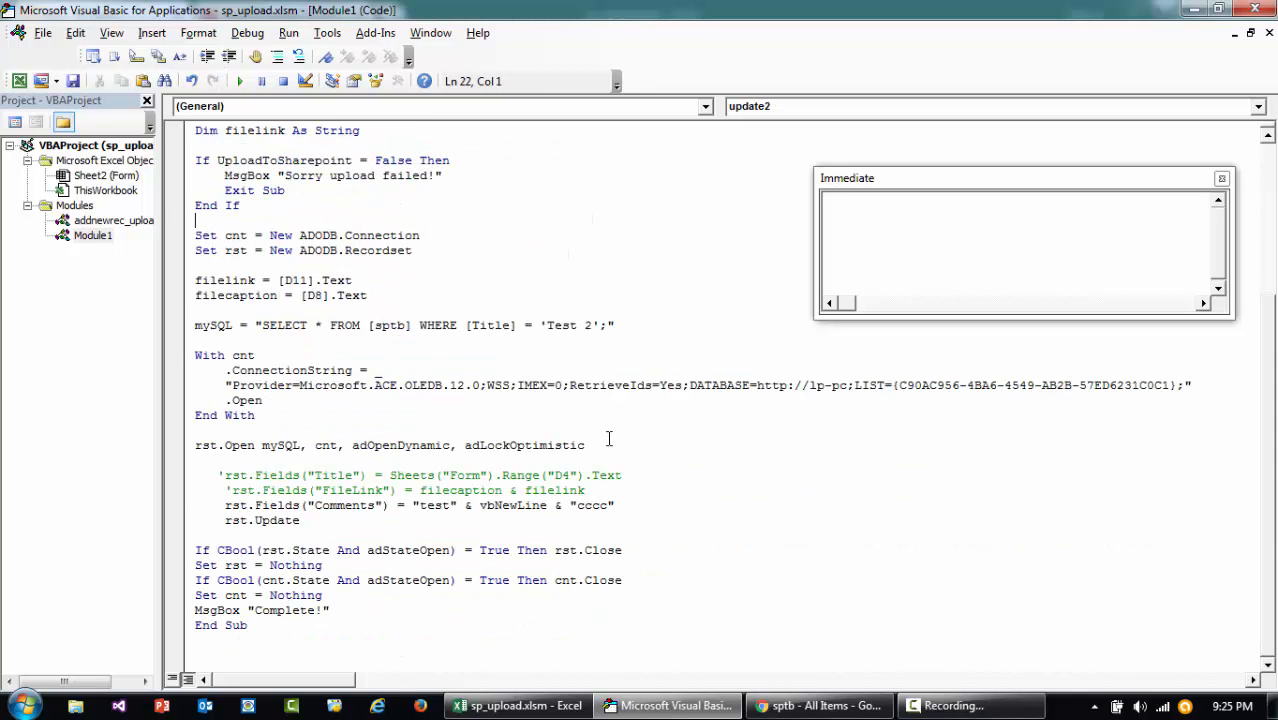
pyautogui.moveTo(645, 380)
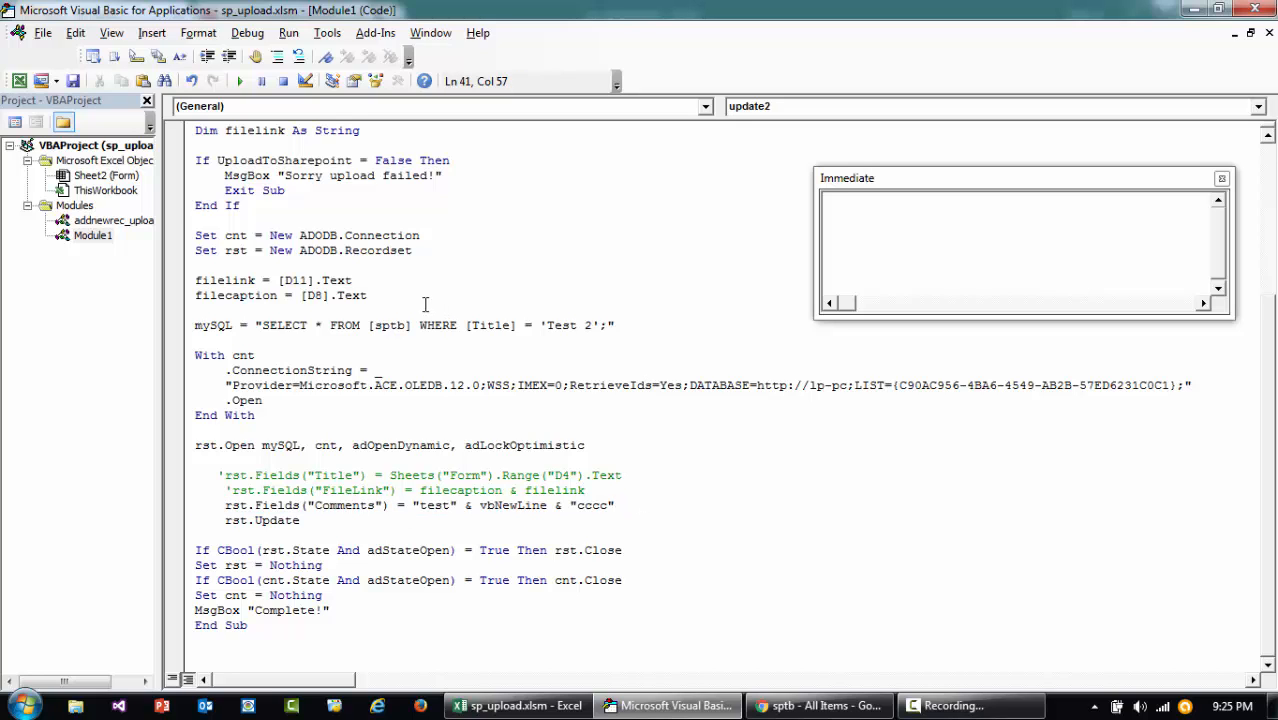
# Replace 'test' in the Comments assignment with 'This is test'.
pyautogui.doubleClick(434, 505)
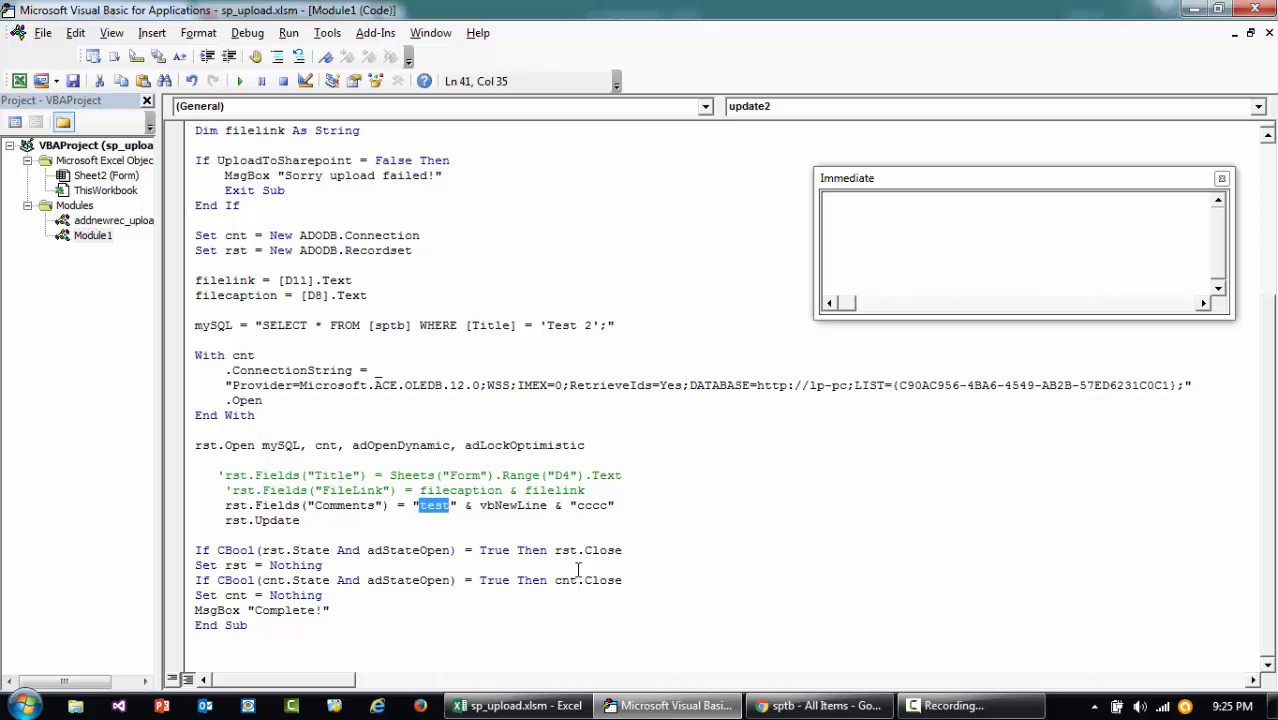
pyautogui.write('This is test')
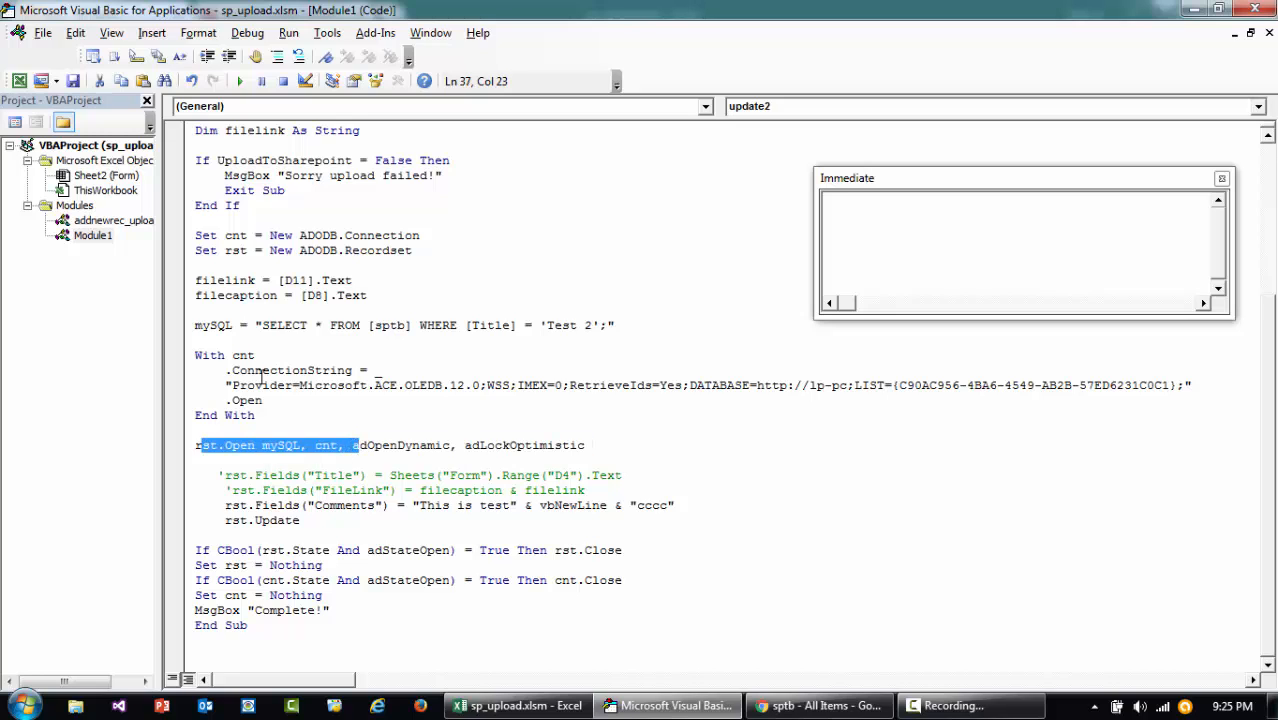
pyautogui.doubleClick(343, 505)
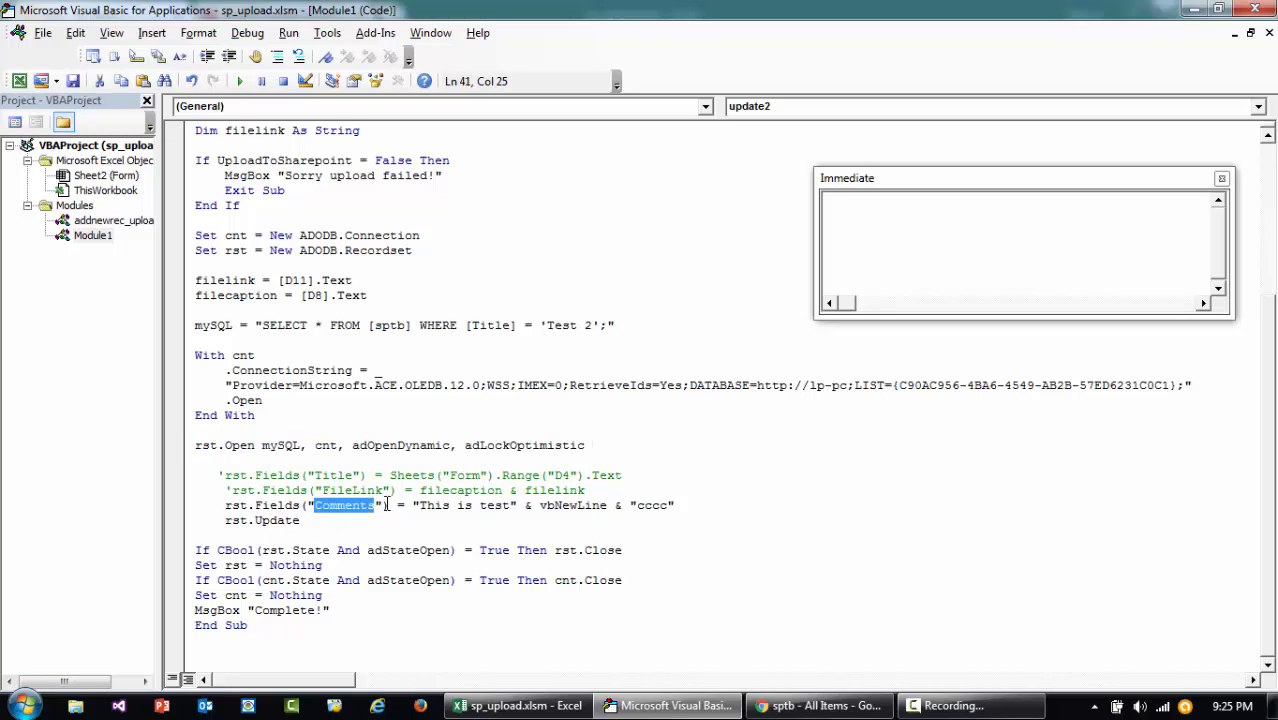
pyautogui.doubleClick(571, 505)
pyautogui.write('_')
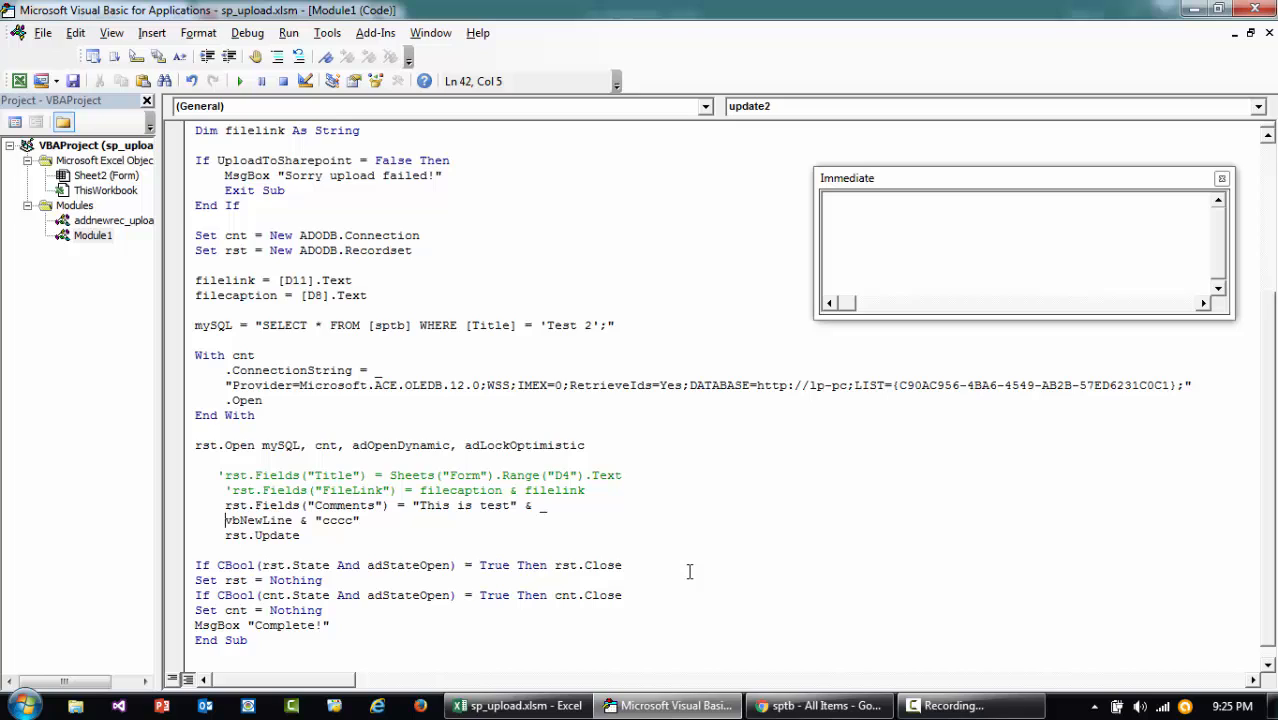
# Add 'This is line 2' and 'This is line 3' as continued lines, then return to SharePoint.
pyautogui.doubleClick(336, 520)
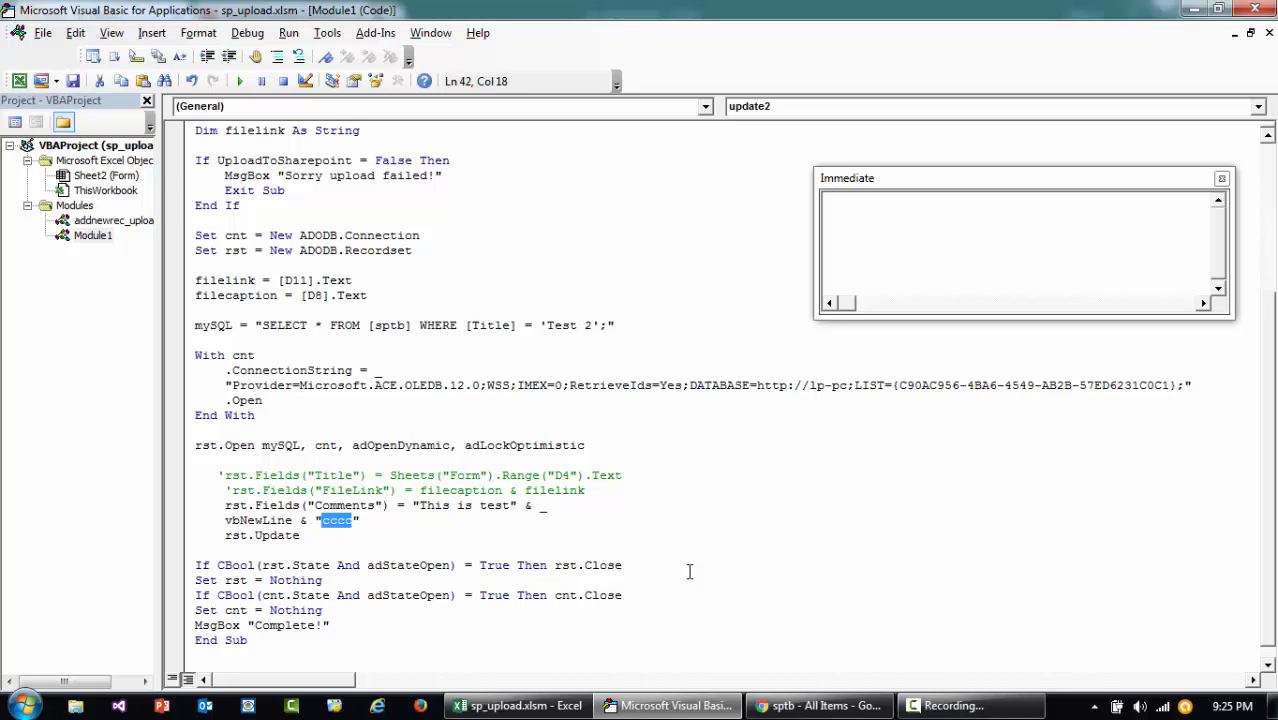
pyautogui.write('This is line 2')
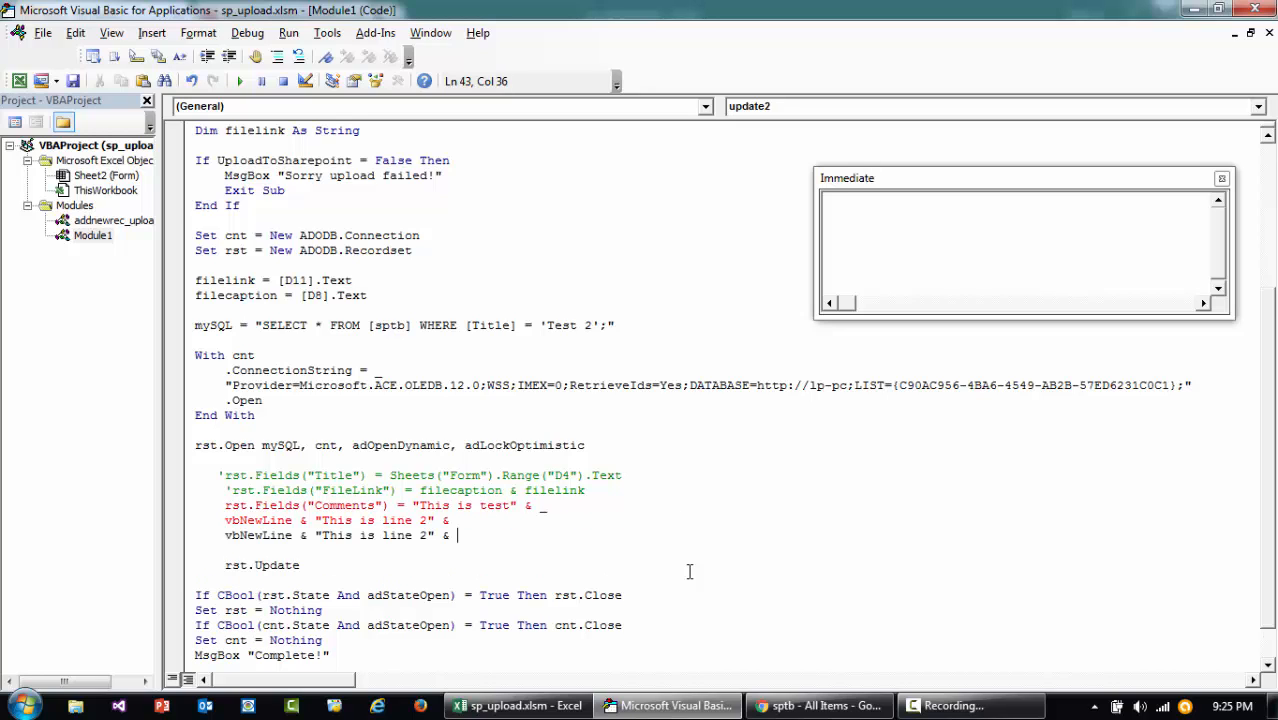
pyautogui.press('Backspace')
pyautogui.write(' _')
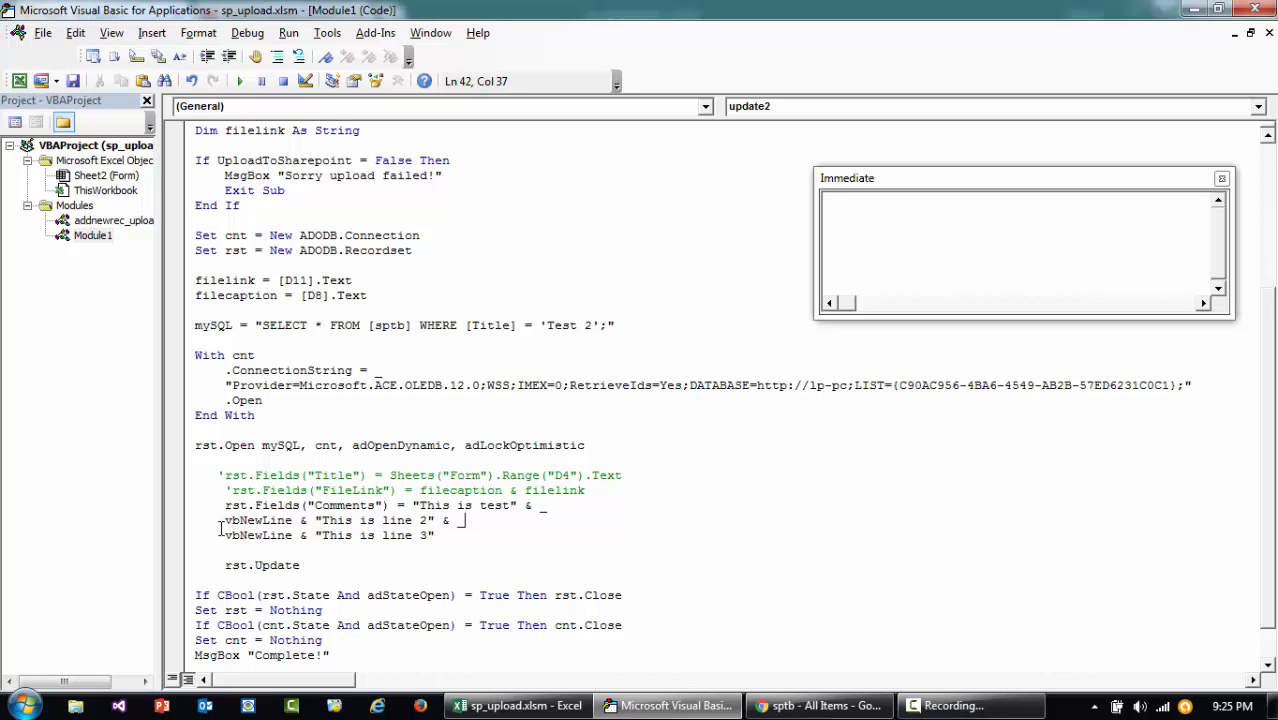
pyautogui.doubleClick(256, 520)
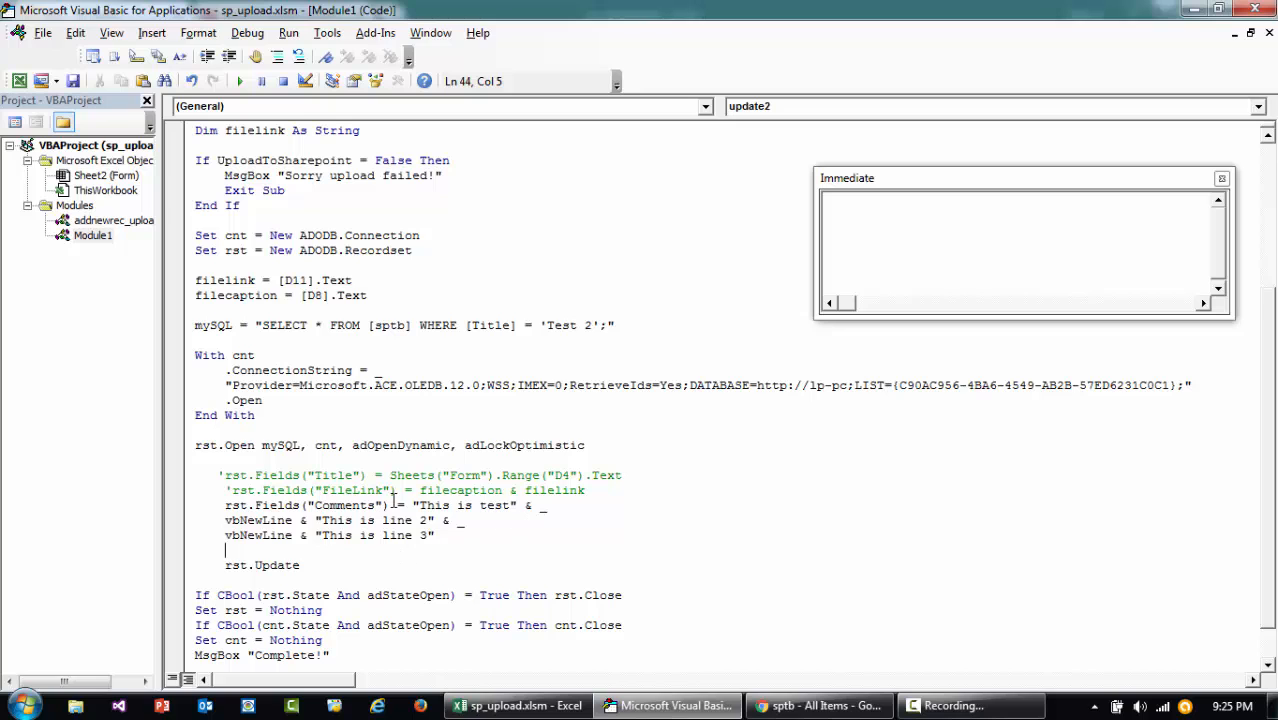
pyautogui.click(819, 706)
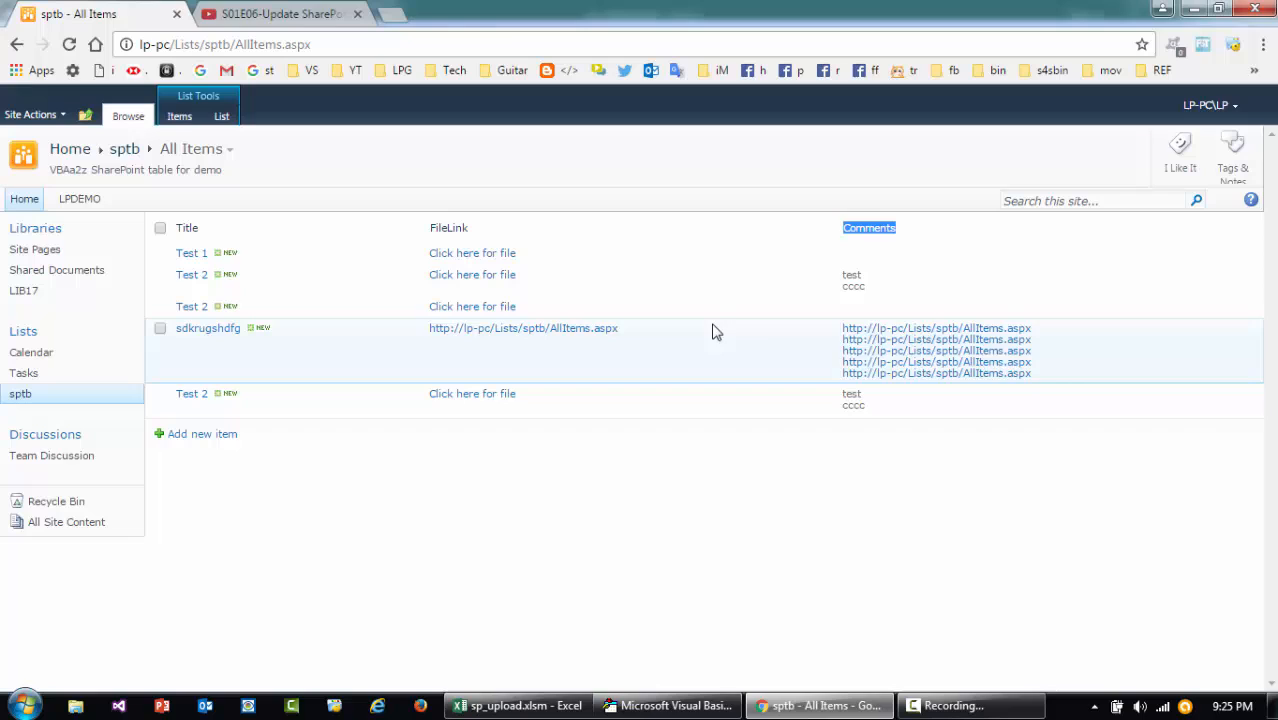
# Switch from the SharePoint list back to the VBA editor.
pyautogui.click(667, 705)
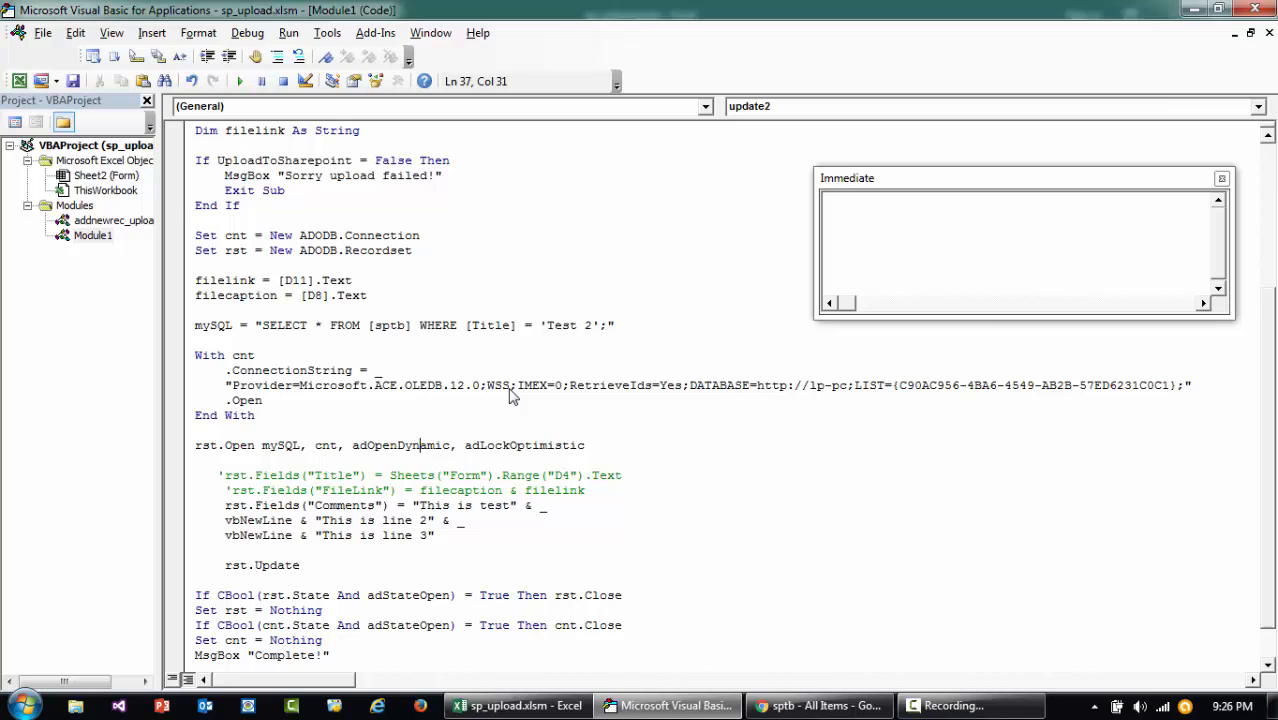
# Reload the sptb list to check the three-line comments, switching between browser and macro code.
pyautogui.click(504, 705)
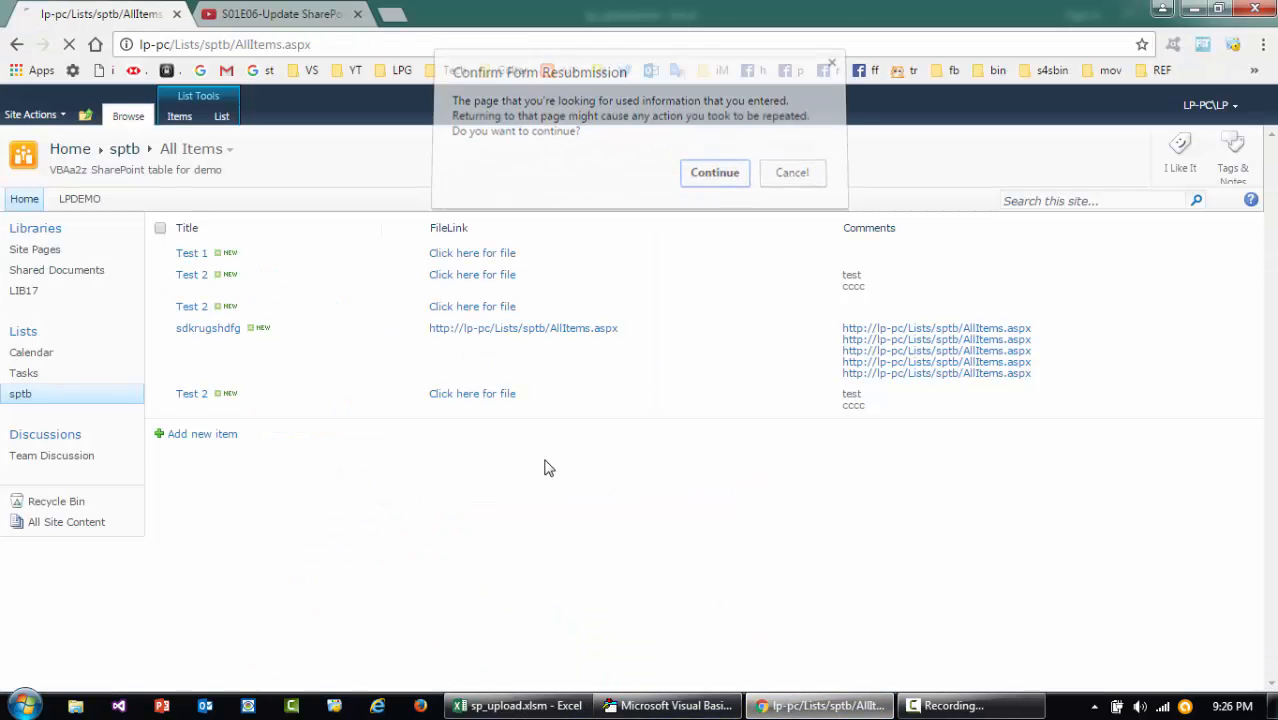
pyautogui.click(714, 173)
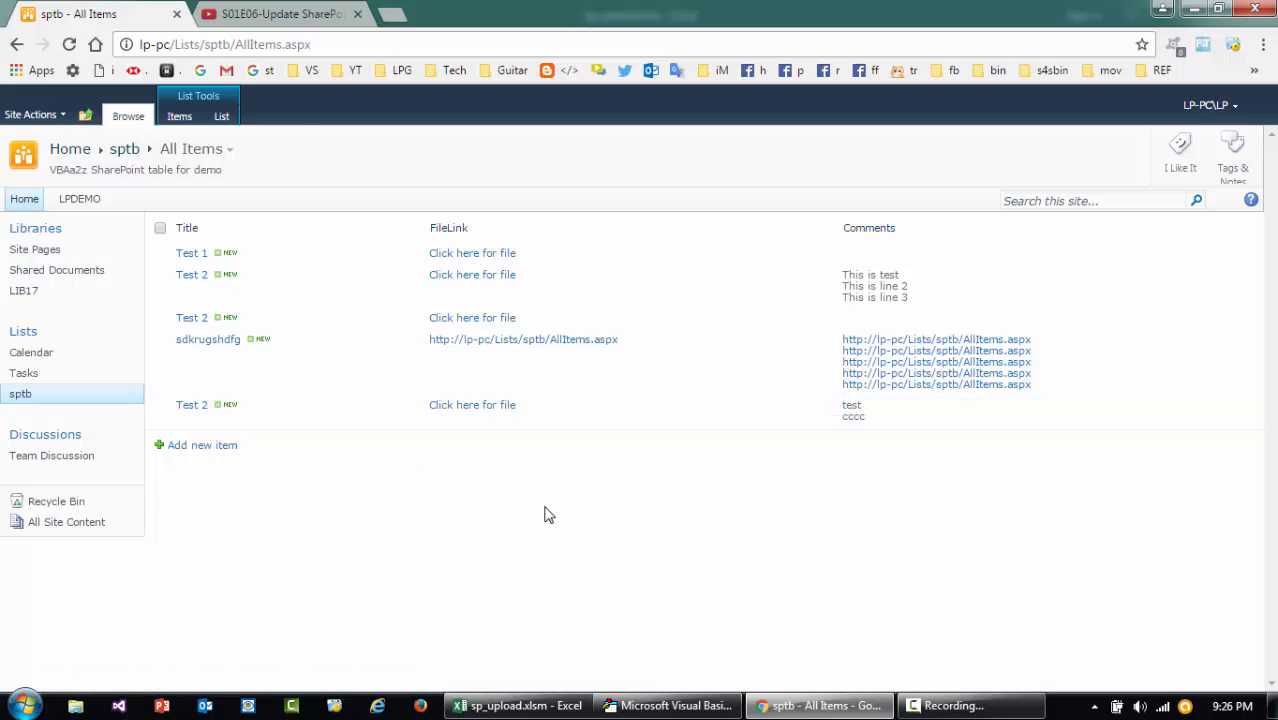
pyautogui.moveTo(641, 687)
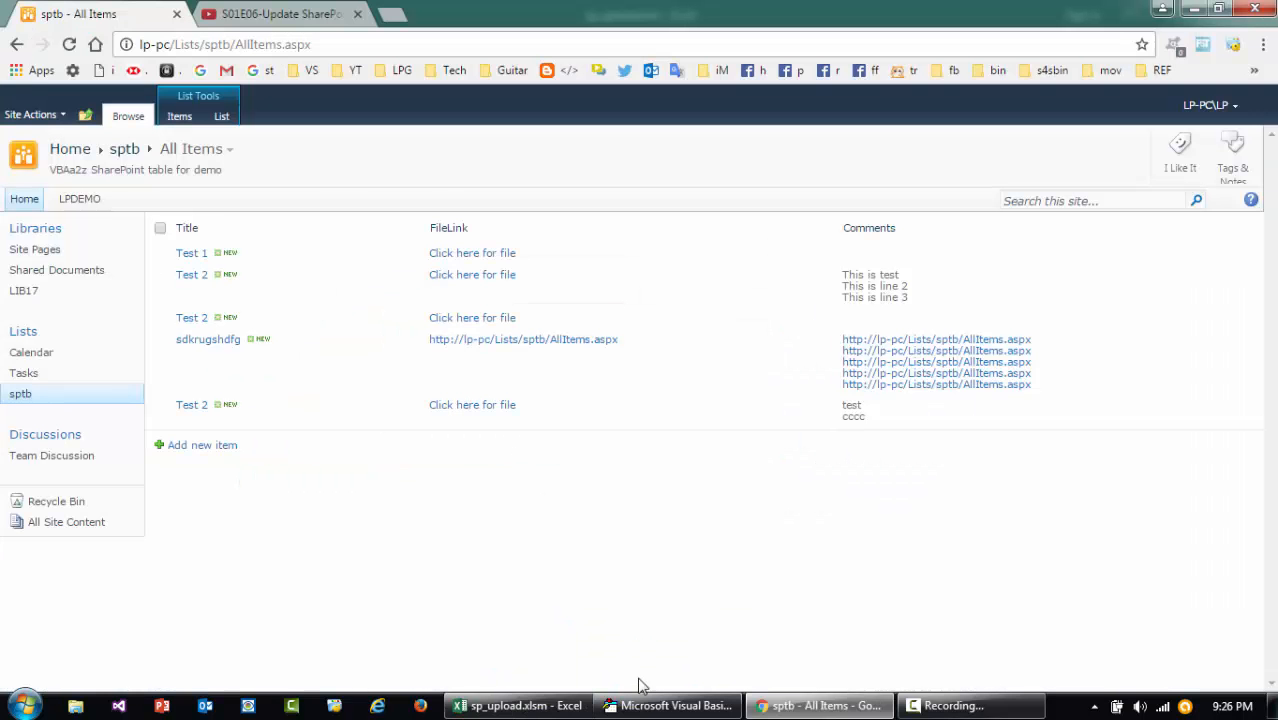
pyautogui.click(667, 705)
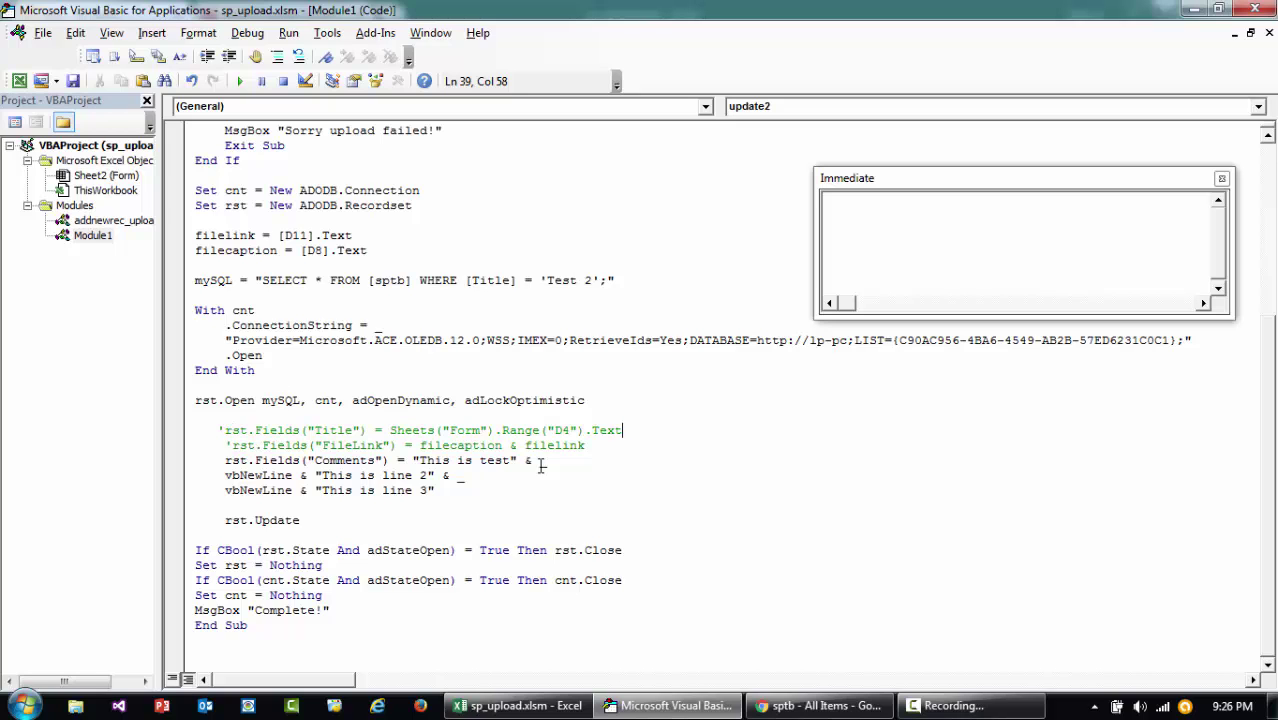
pyautogui.click(820, 706)
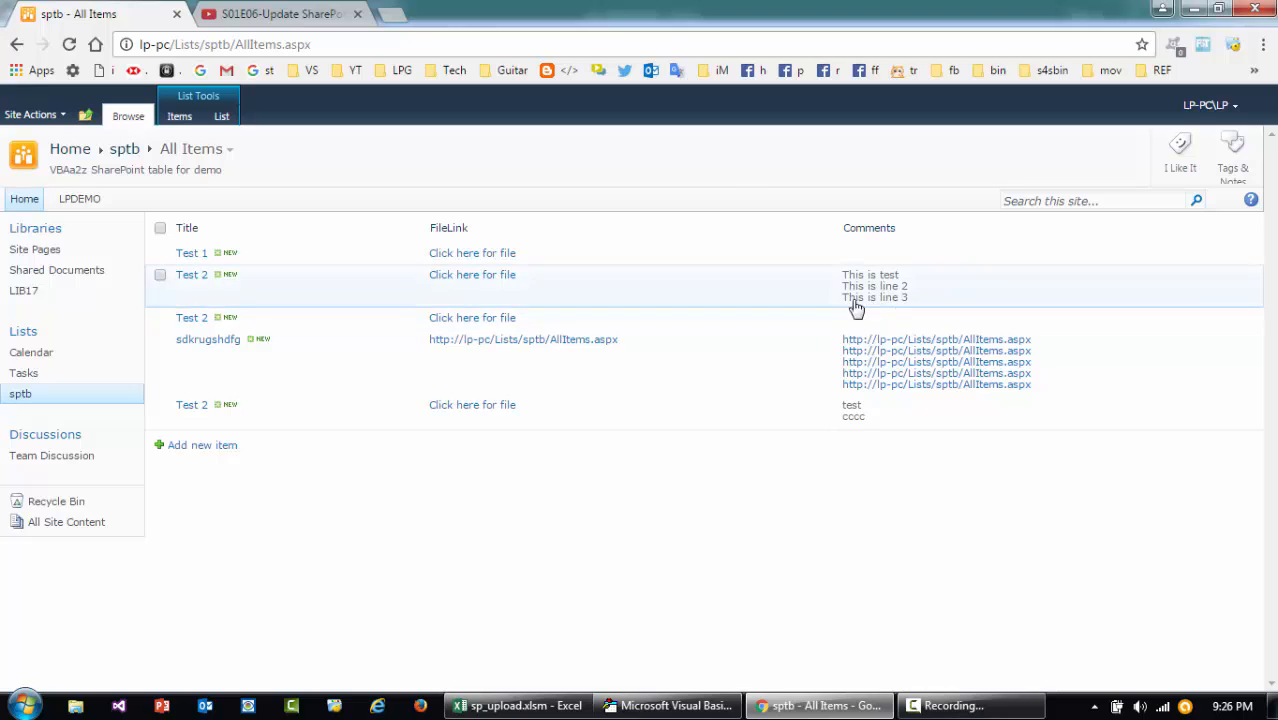
pyautogui.click(665, 706)
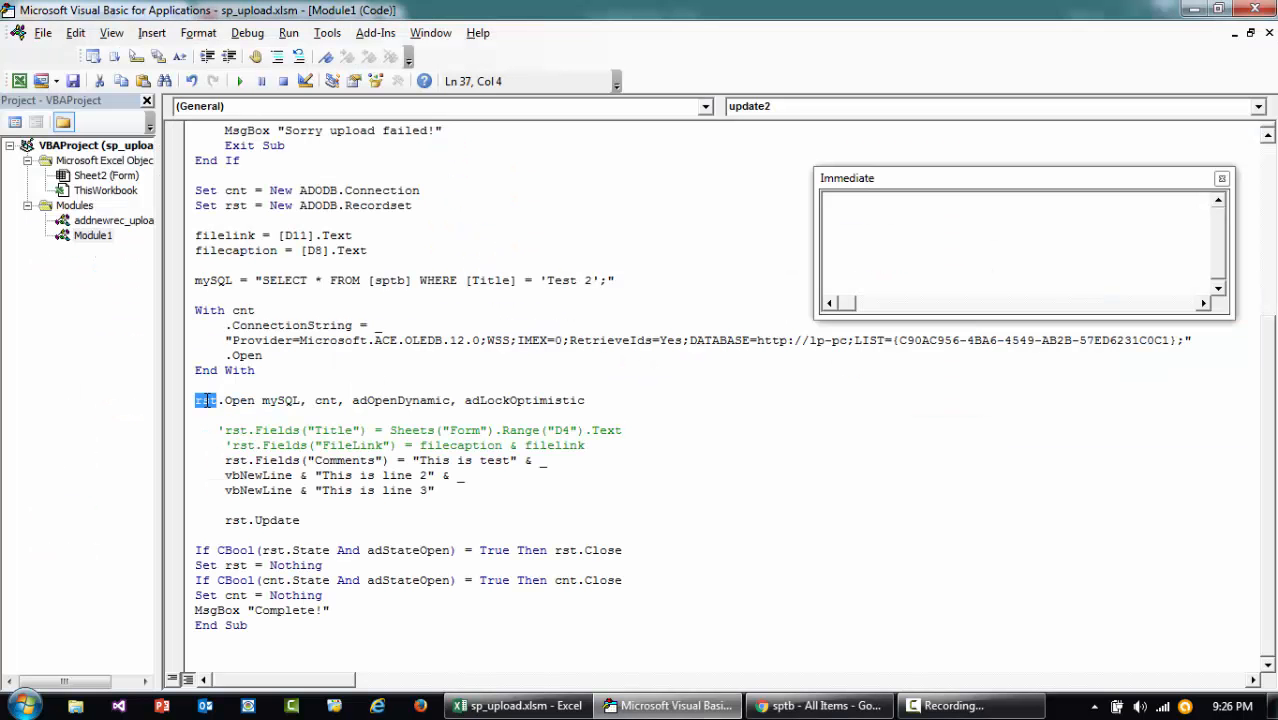
# Wrap the Comments update in While Not rst.EOF … Wend with rst.MoveNext and rst.Update.
pyautogui.click(234, 420)
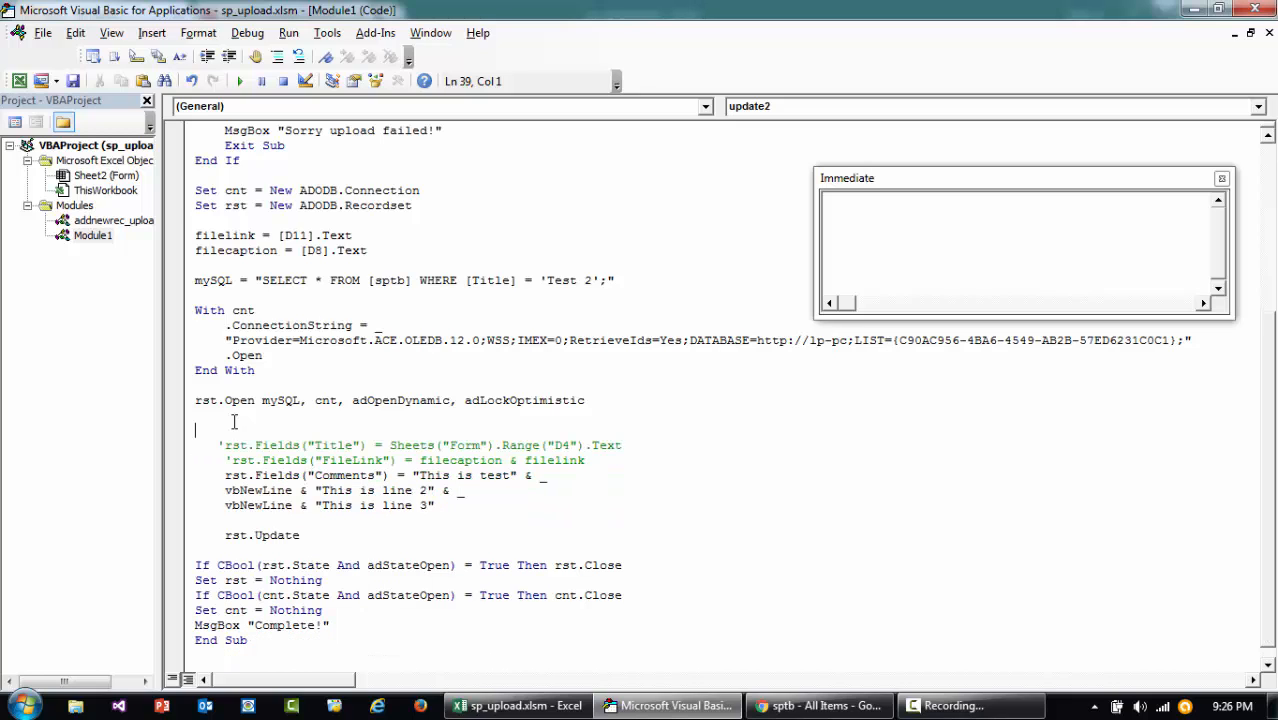
pyautogui.write('while not')
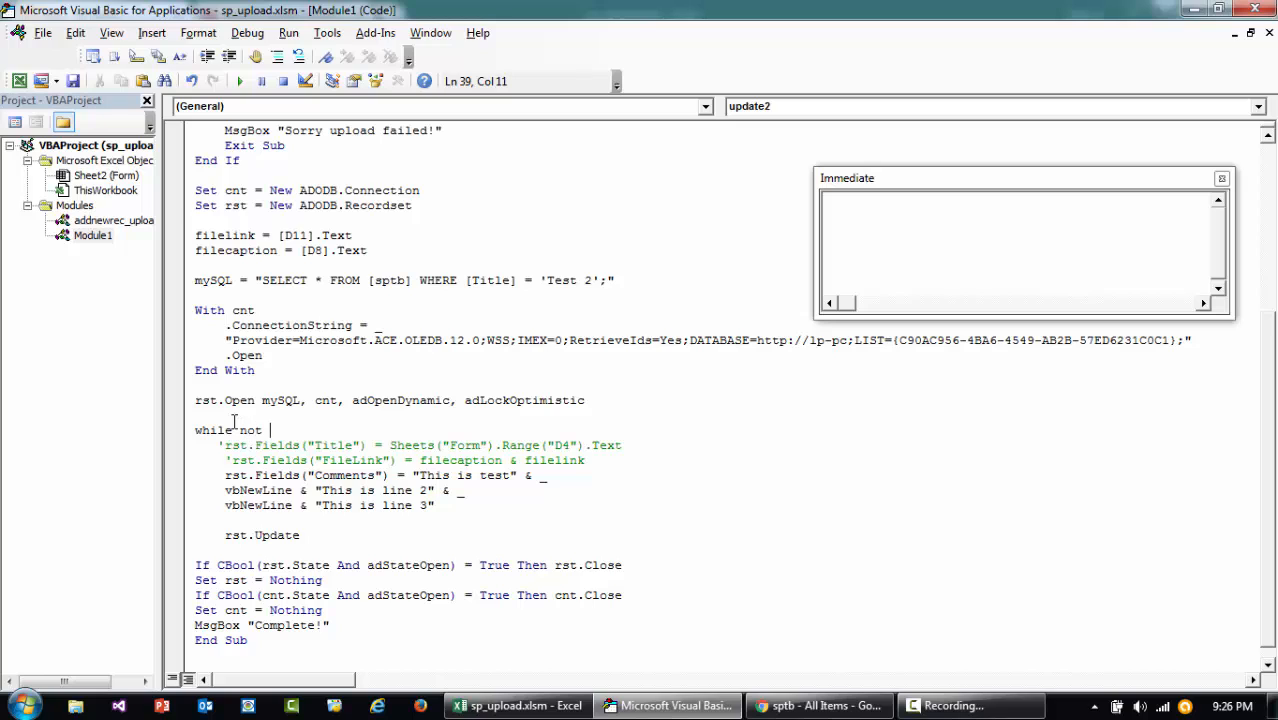
pyautogui.write('rst.')
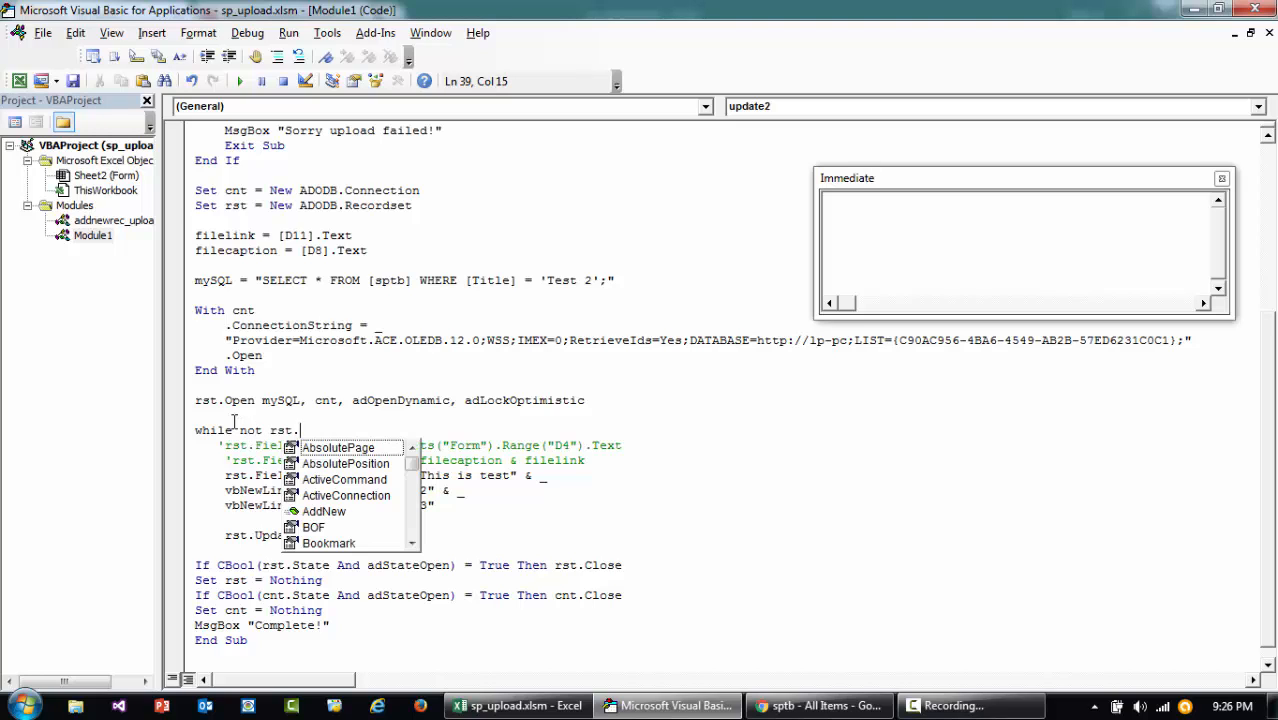
pyautogui.write('EOF')
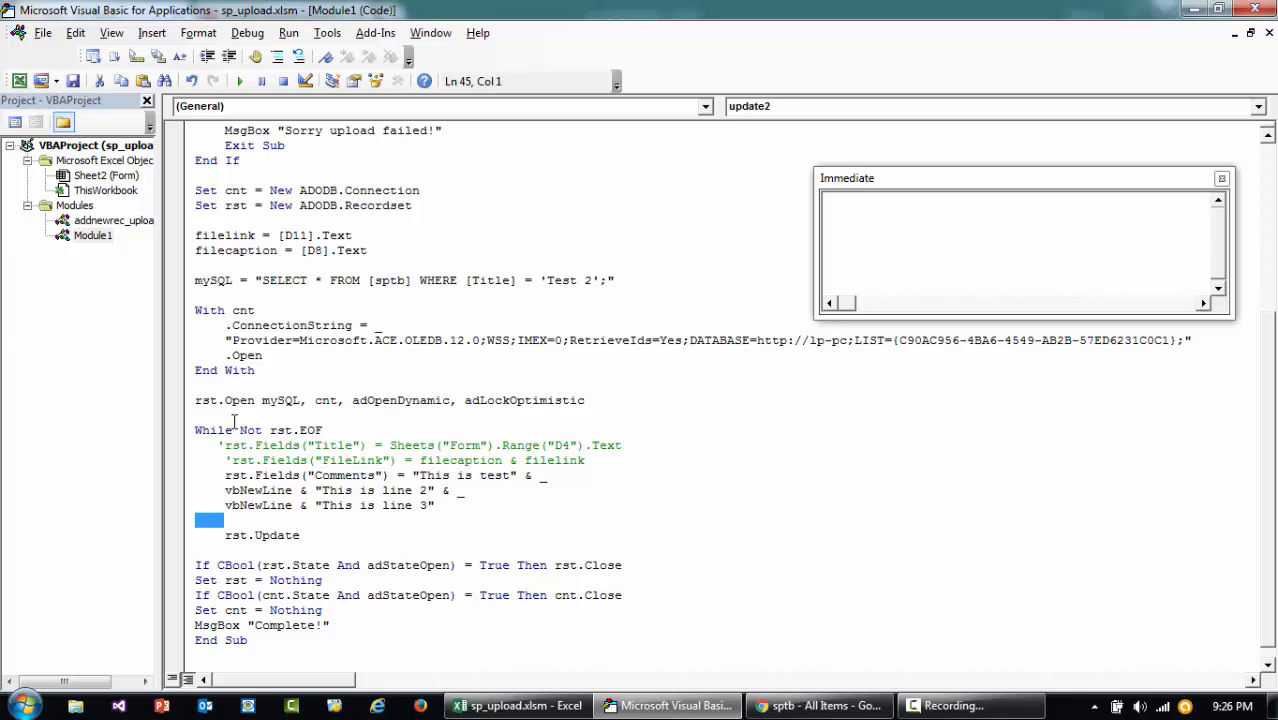
pyautogui.write('1')
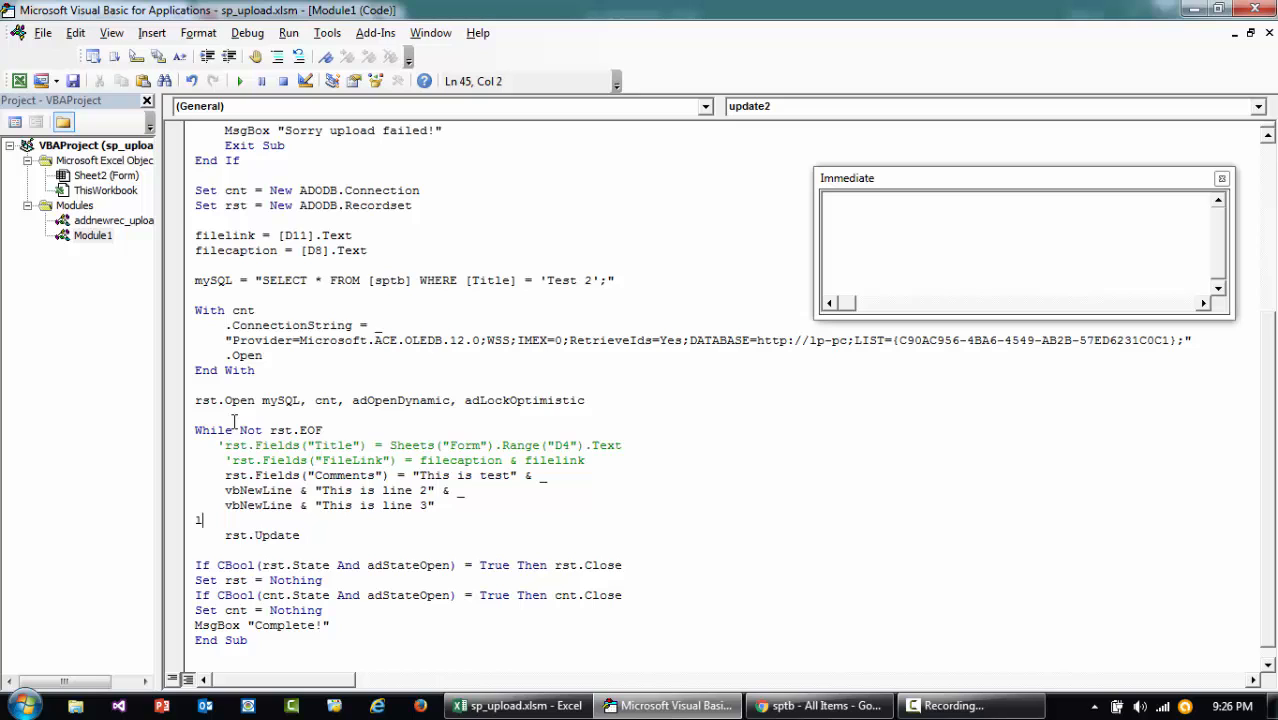
pyautogui.write('Loop')
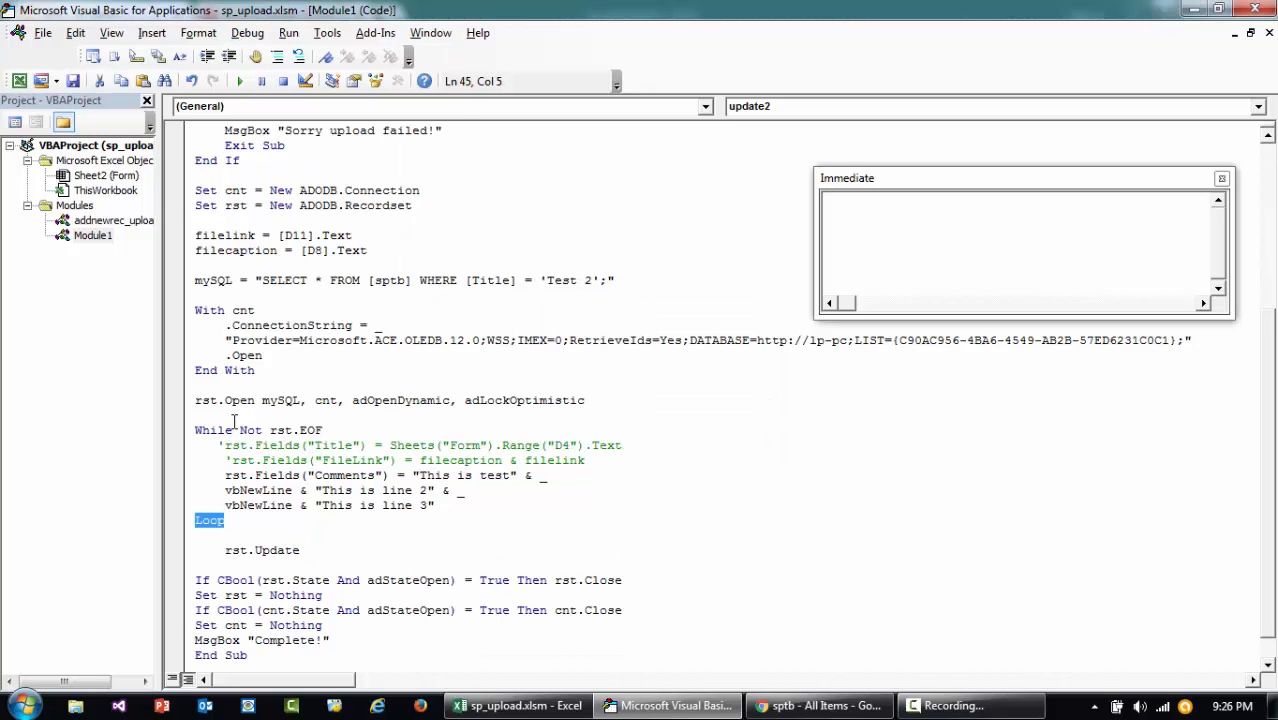
pyautogui.write('Wend')
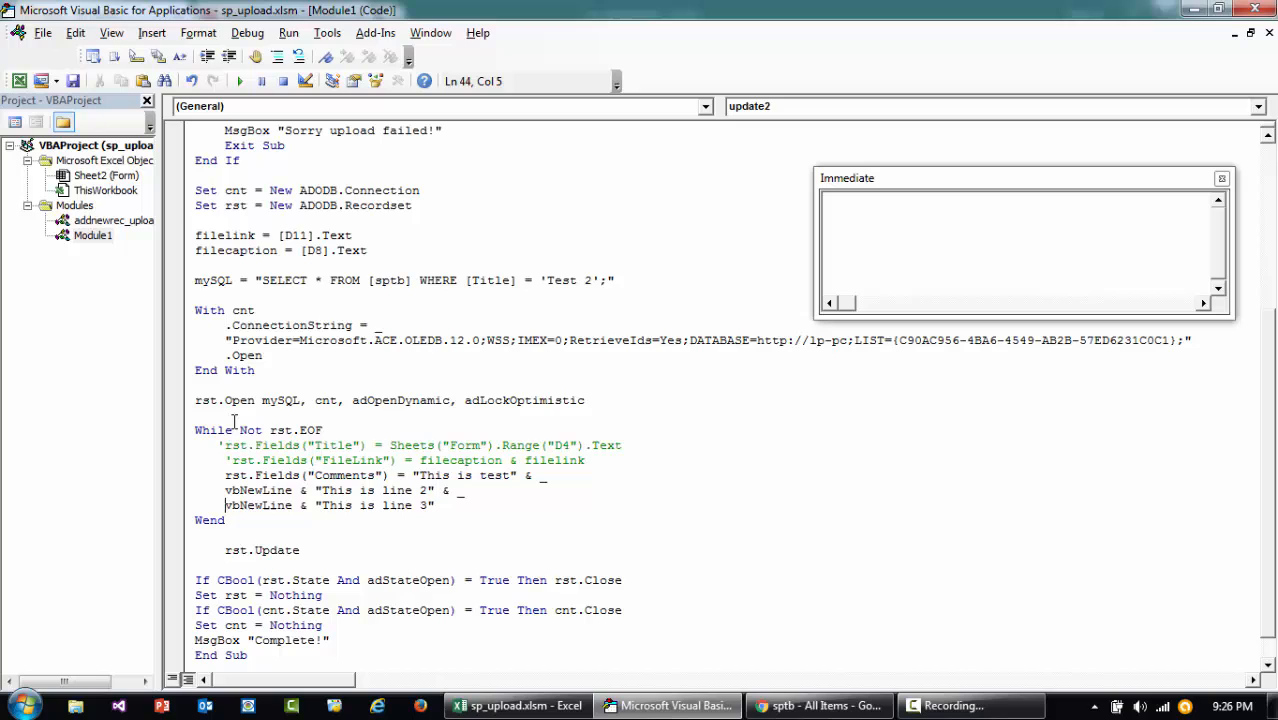
pyautogui.write('rst')
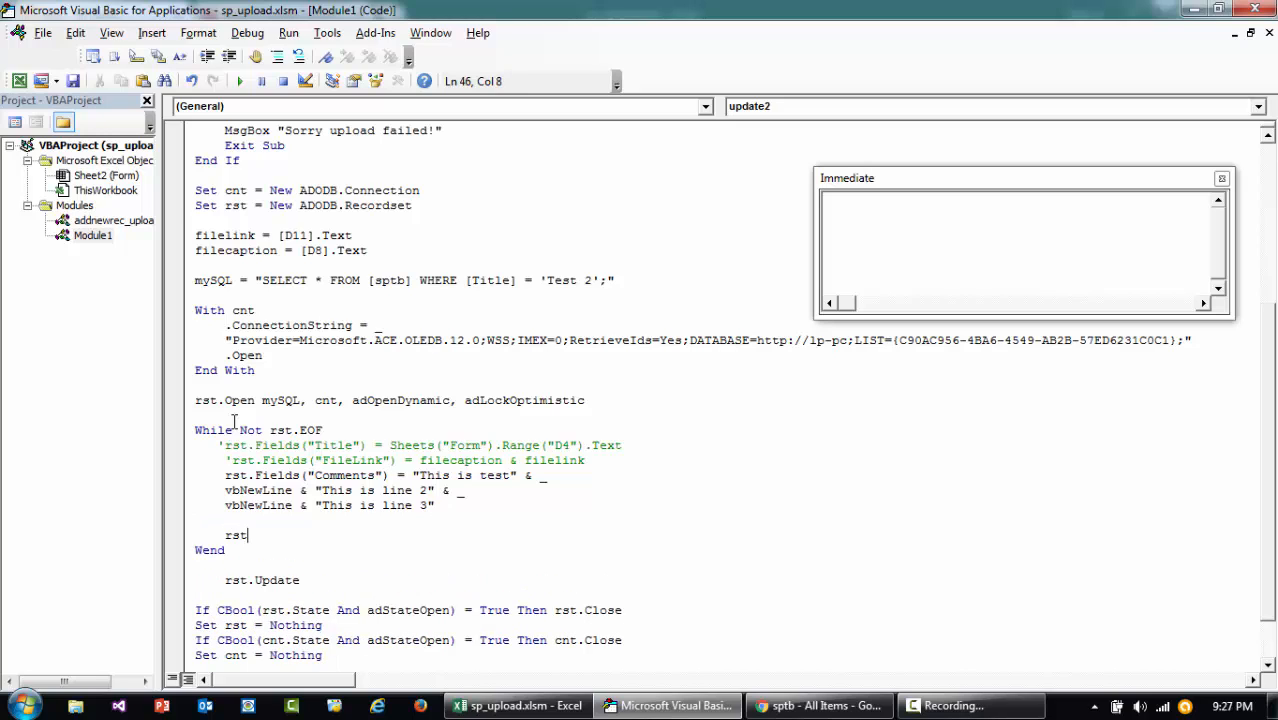
pyautogui.write('.moveNext')
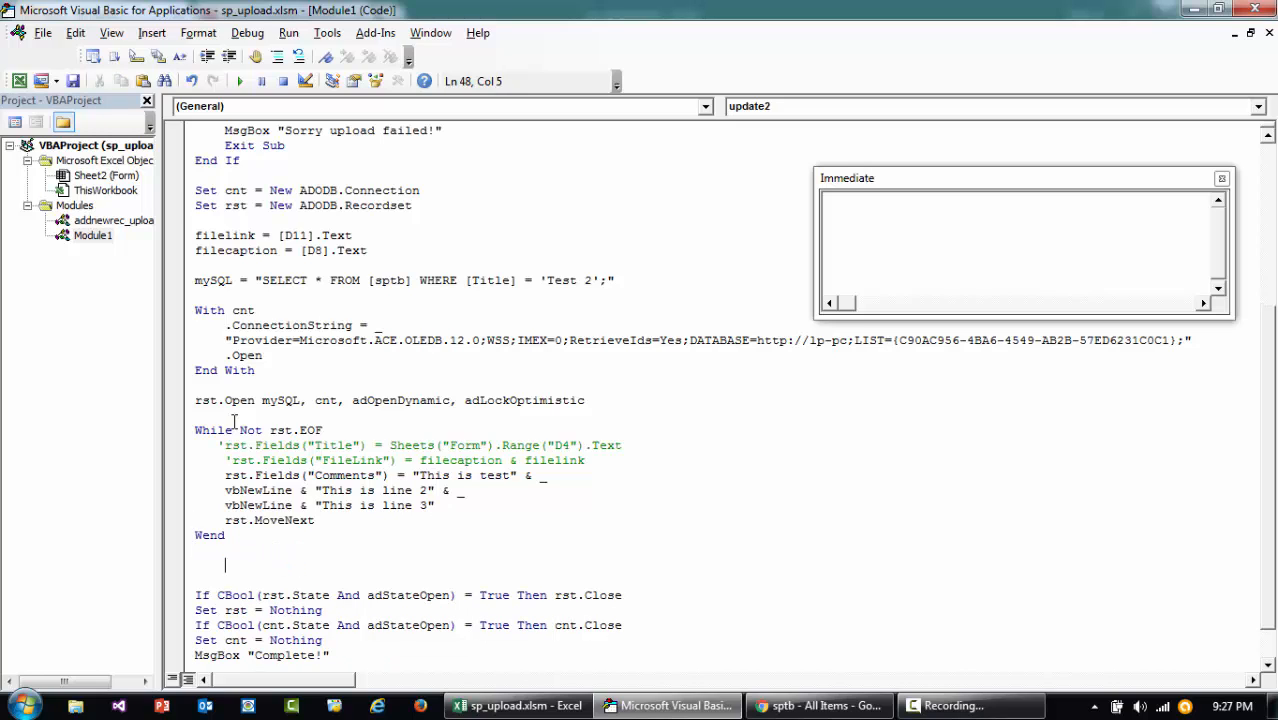
pyautogui.write('rst.Update')
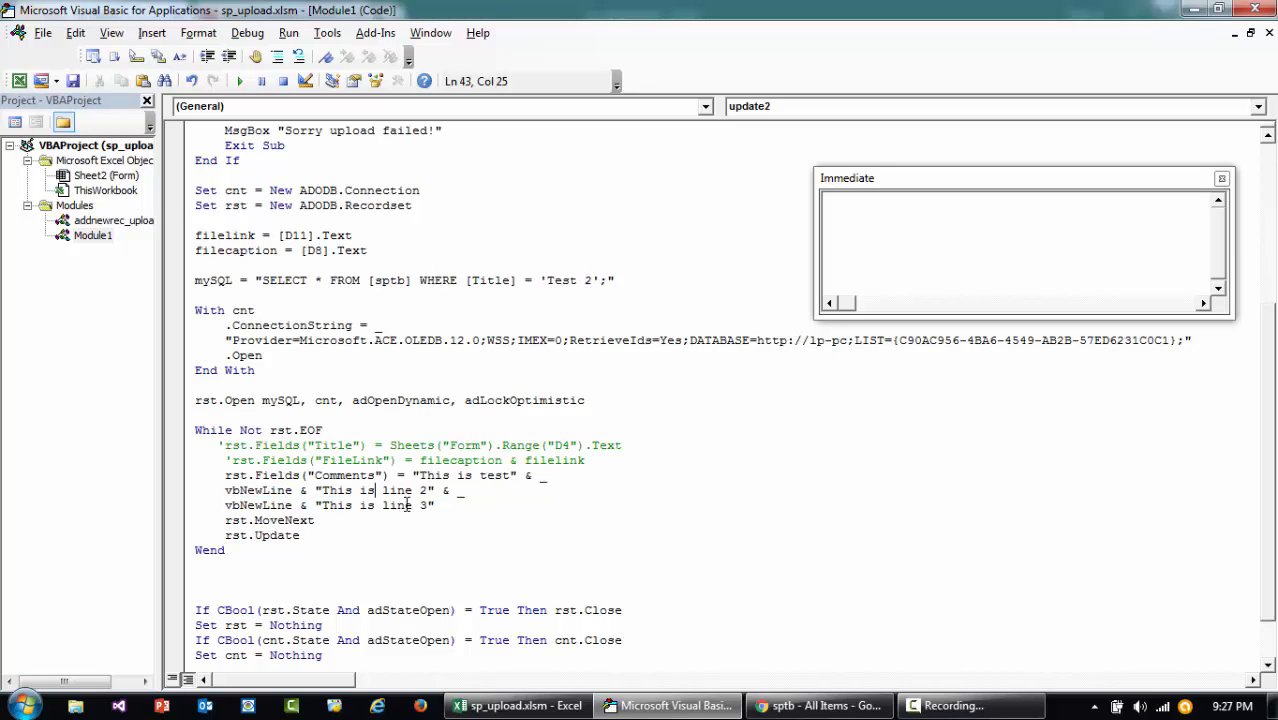
# Run update2, dismiss run-time error 3021, and rerun with rst.Update before rst.MoveNext.
pyautogui.click(239, 81)
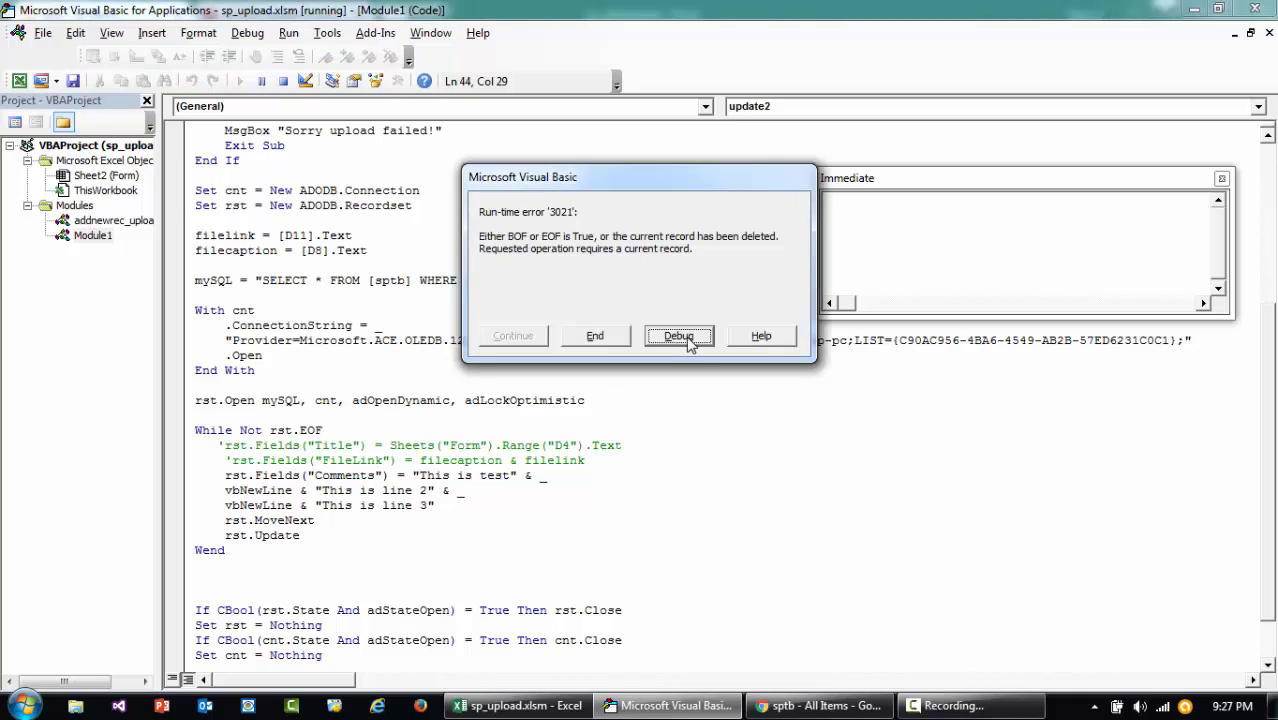
pyautogui.click(679, 335)
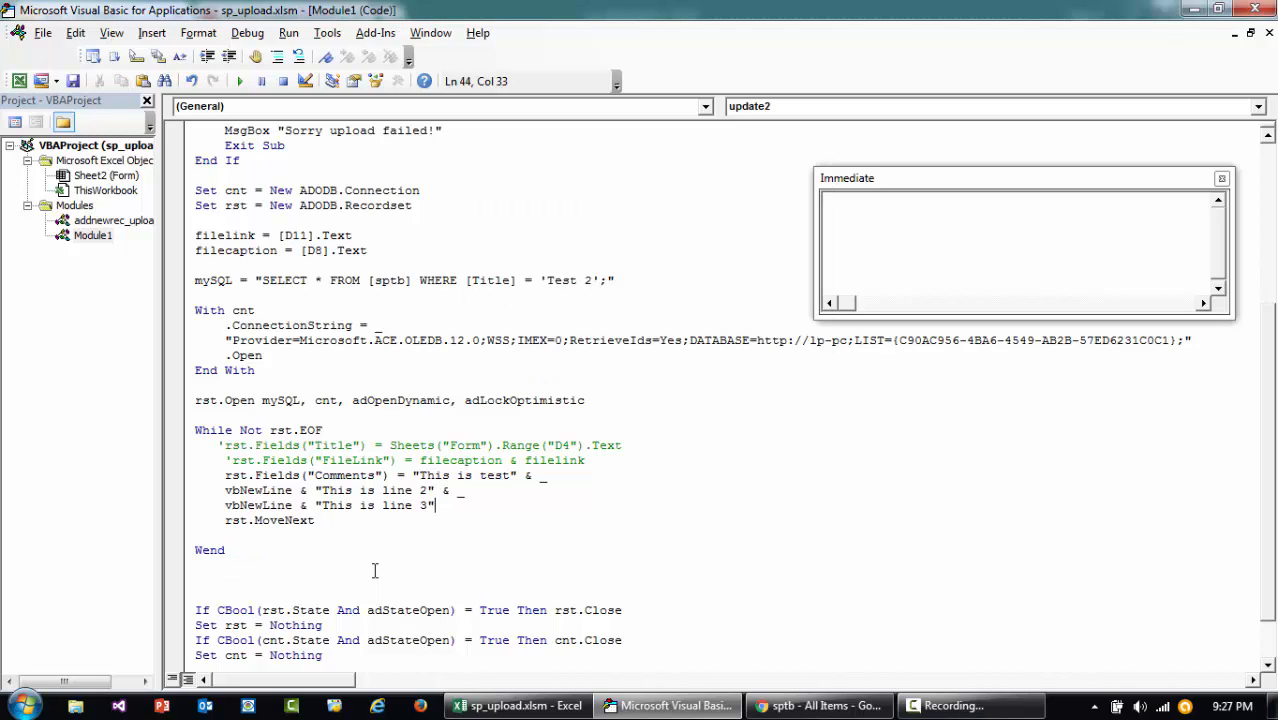
pyautogui.press('F5')
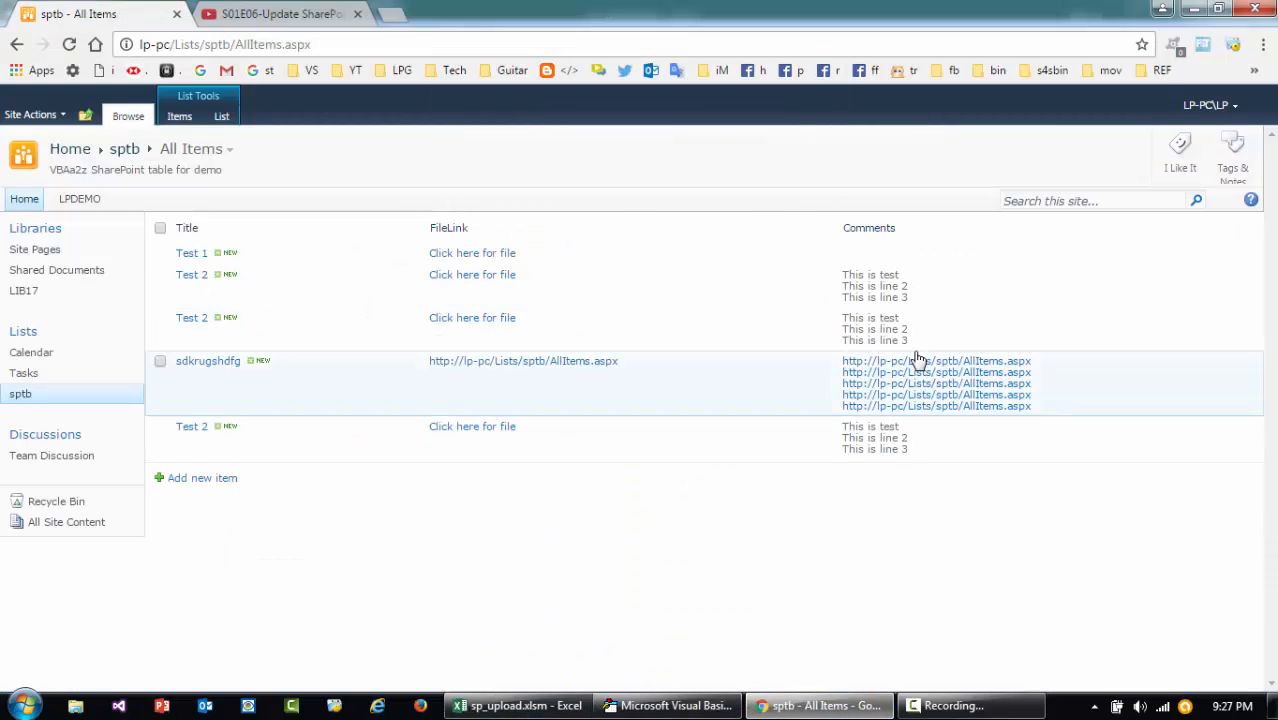
pyautogui.moveTo(840, 352)
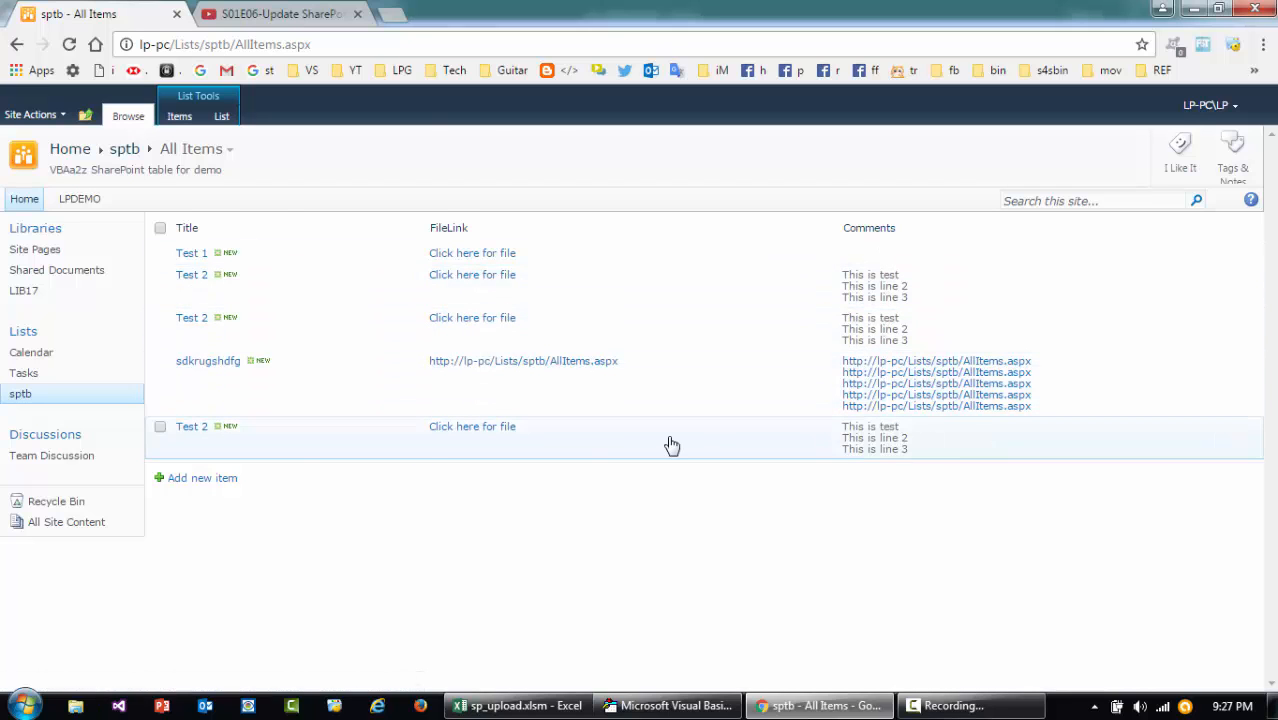
# Switch from the refreshed sptb list back to the VBA editor.
pyautogui.click(667, 706)
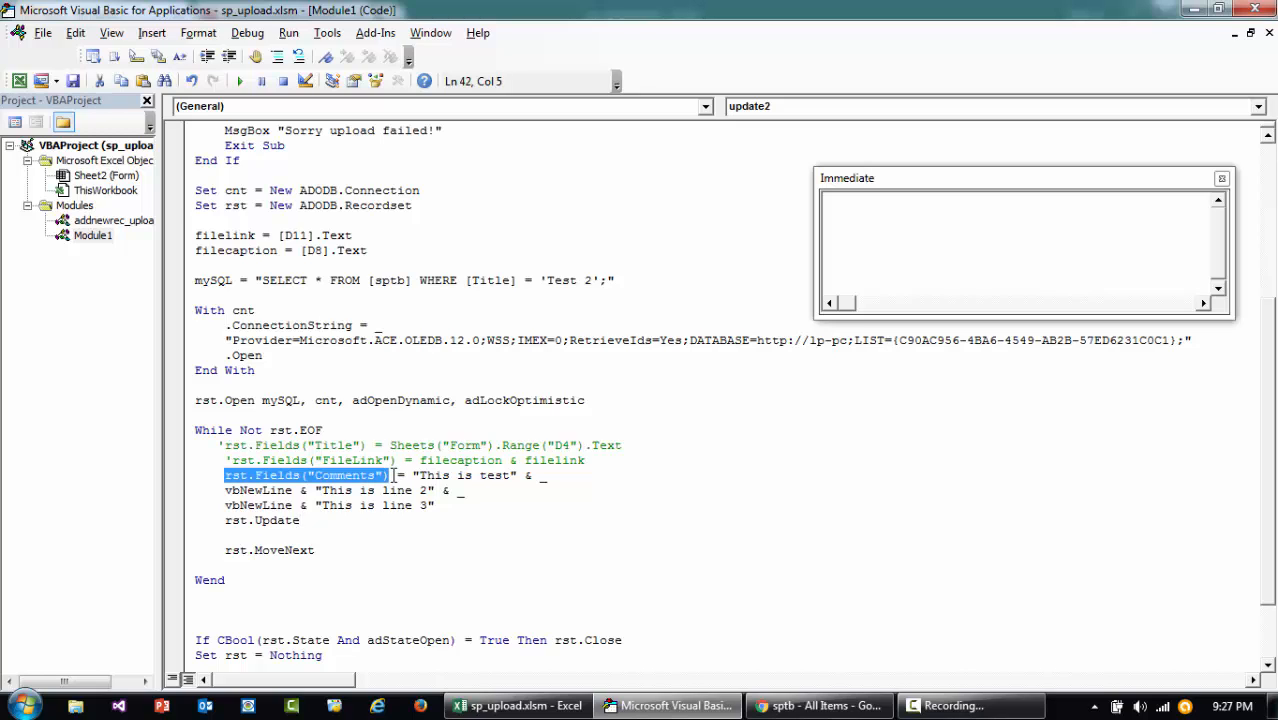
# Prefix the new lines with rst.Fields("Comments") & vbNewLine so they append to existing comments.
pyautogui.click(486, 505)
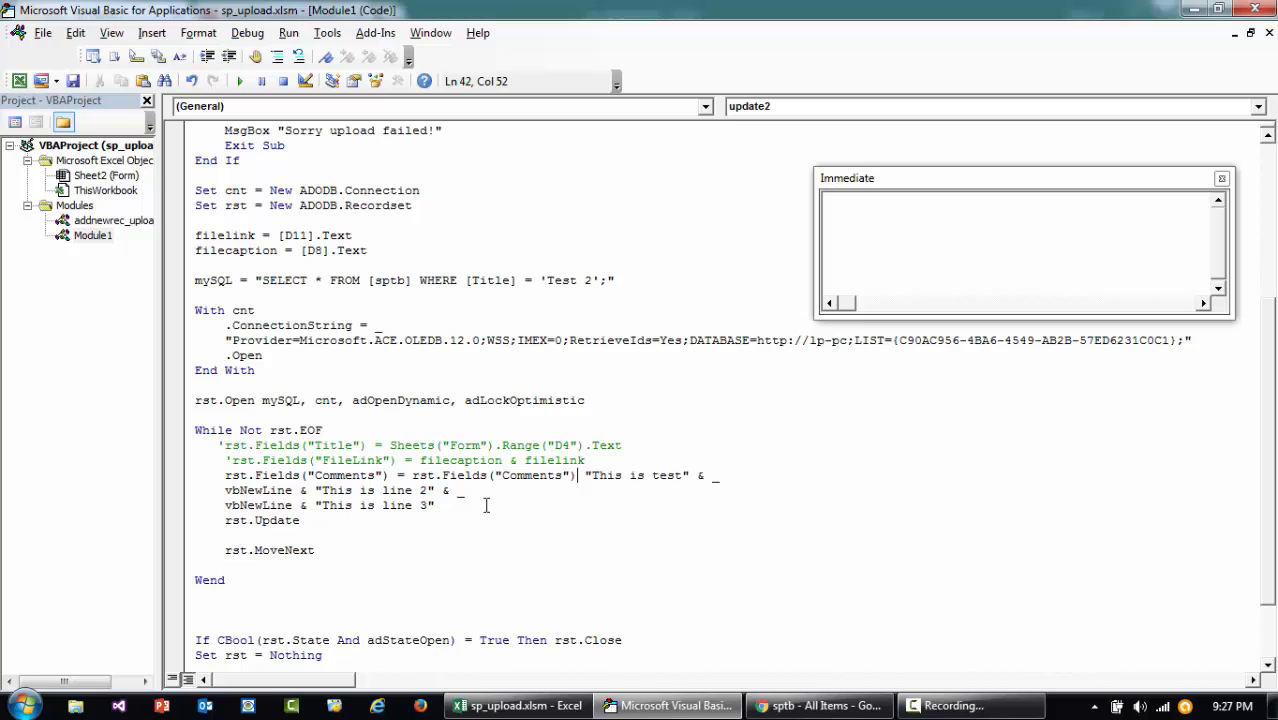
pyautogui.moveTo(405, 475)
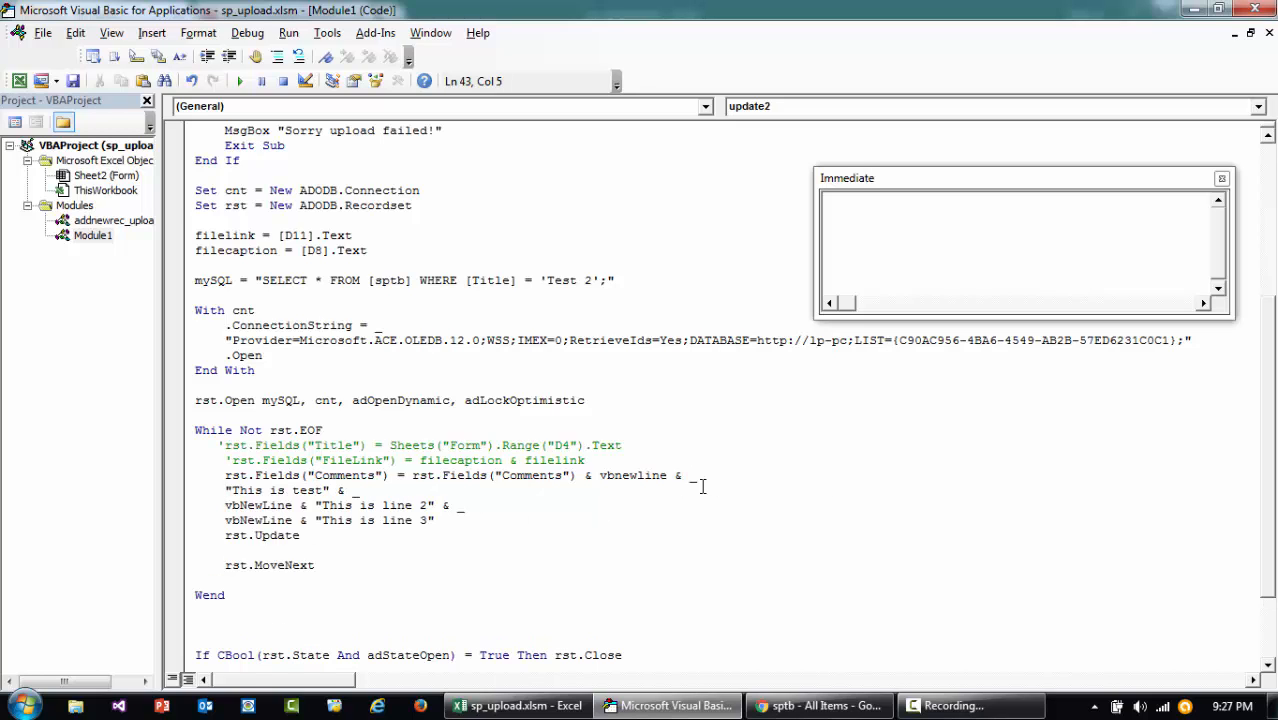
pyautogui.click(357, 490)
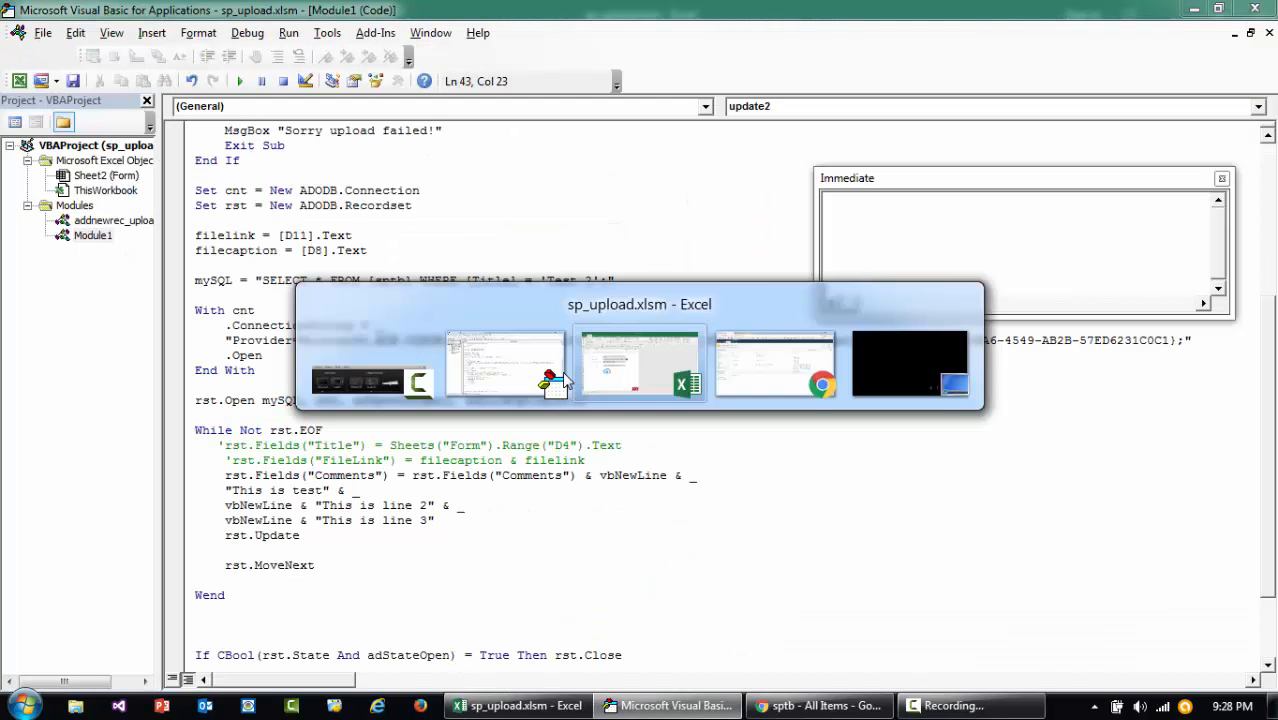
# Reload the sptb list to see the appended comment lines, then return to the code.
pyautogui.click(775, 363)
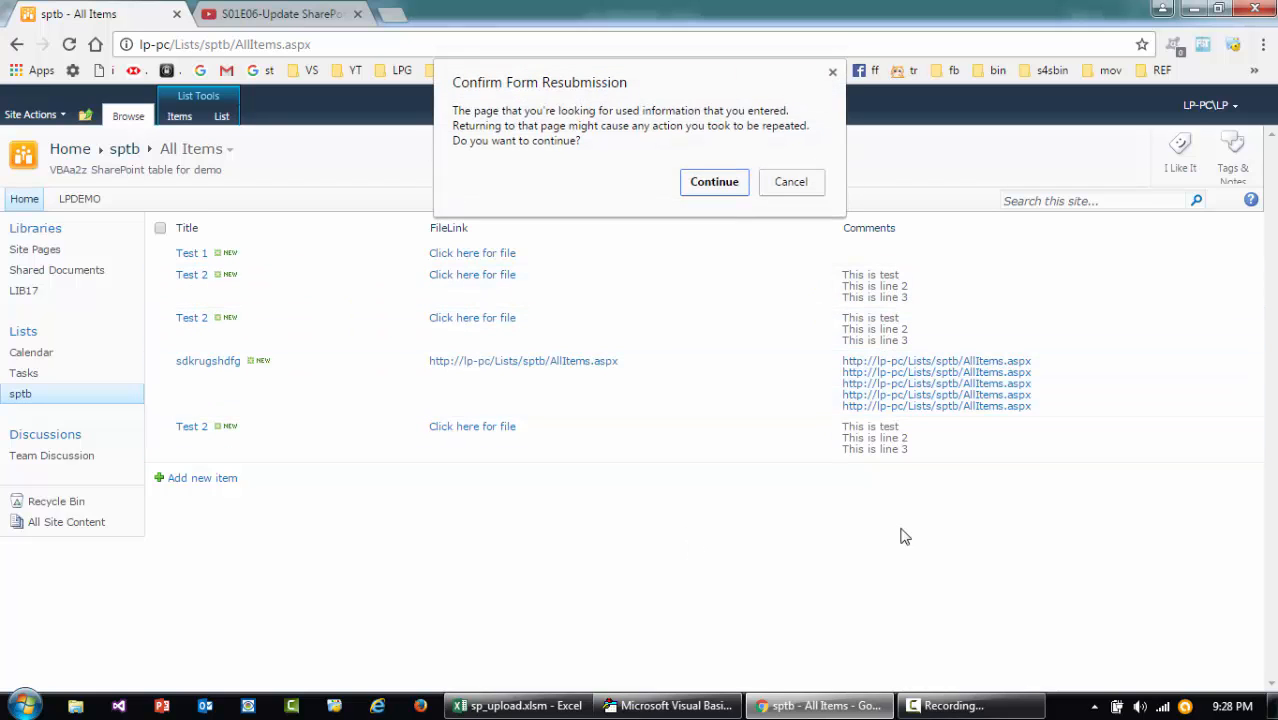
pyautogui.click(714, 181)
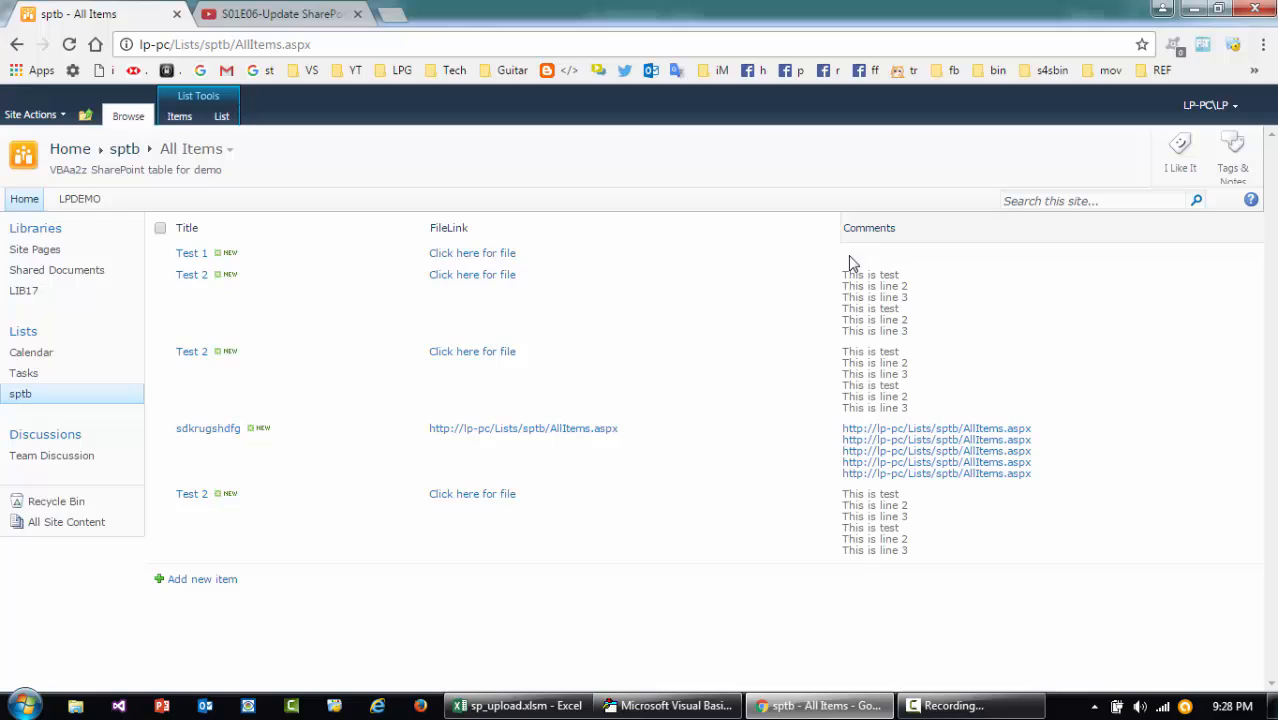
pyautogui.click(668, 705)
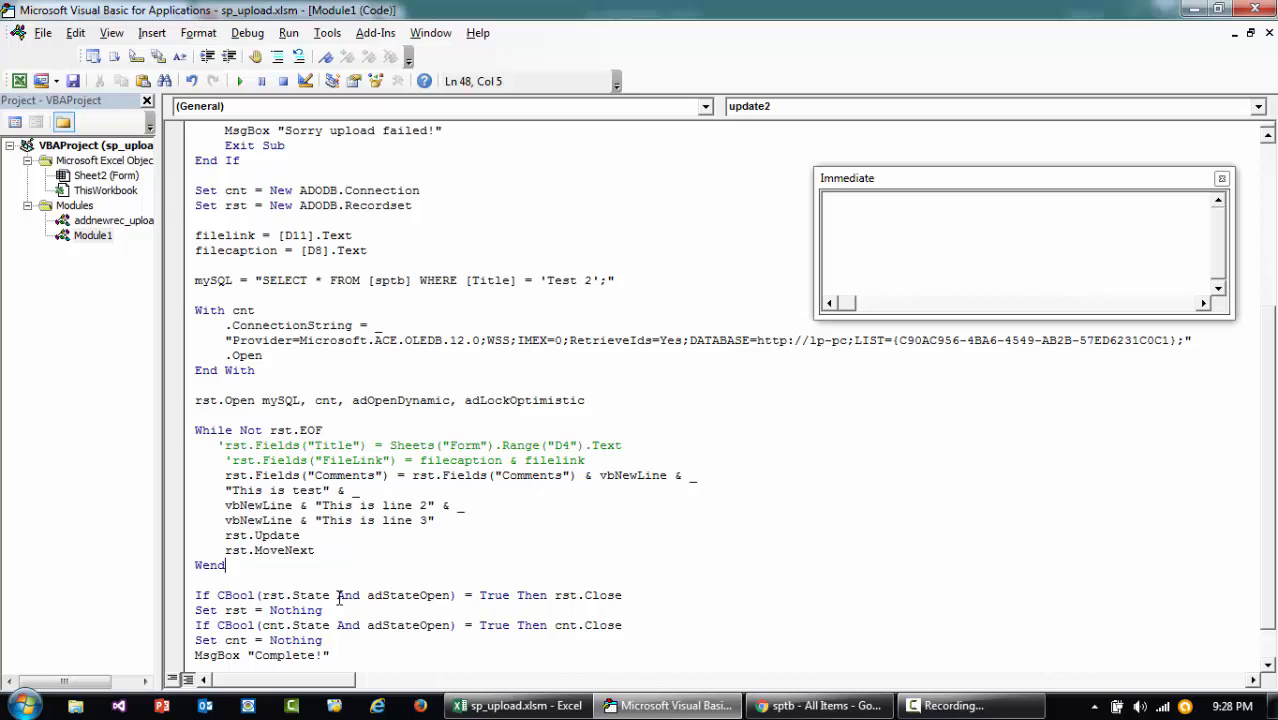
pyautogui.click(812, 705)
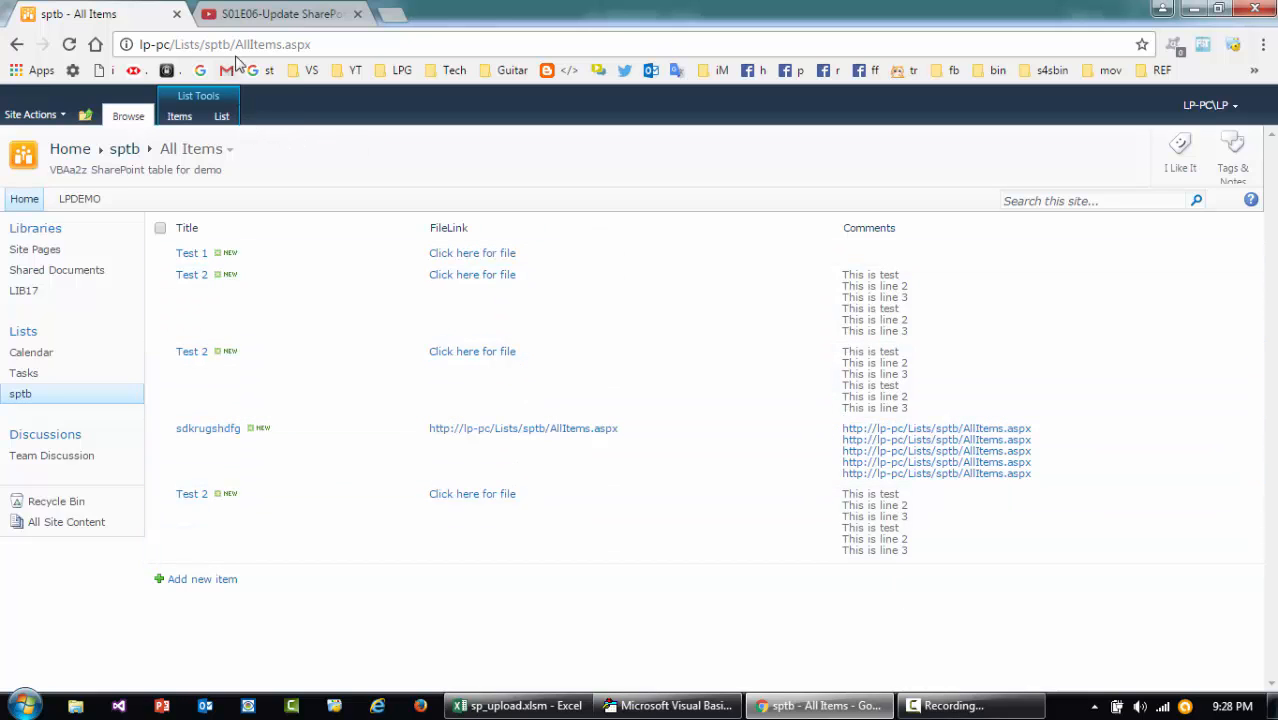
pyautogui.click(280, 14)
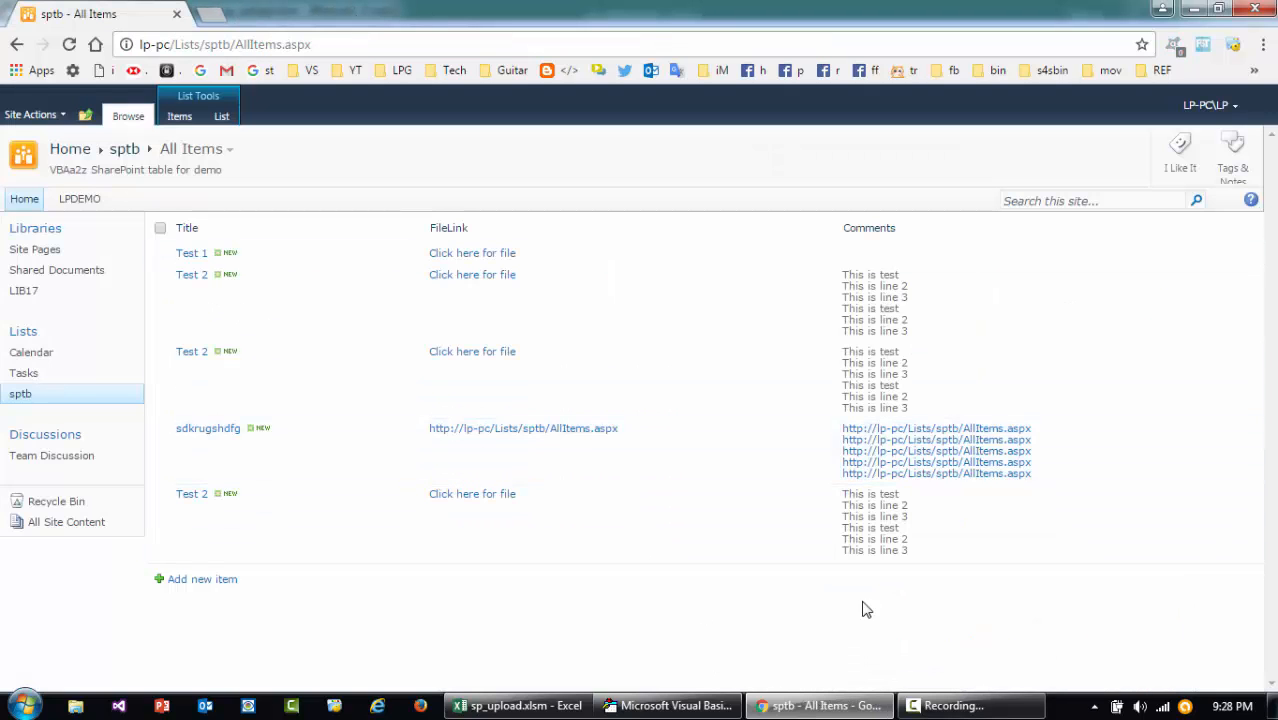
pyautogui.click(667, 705)
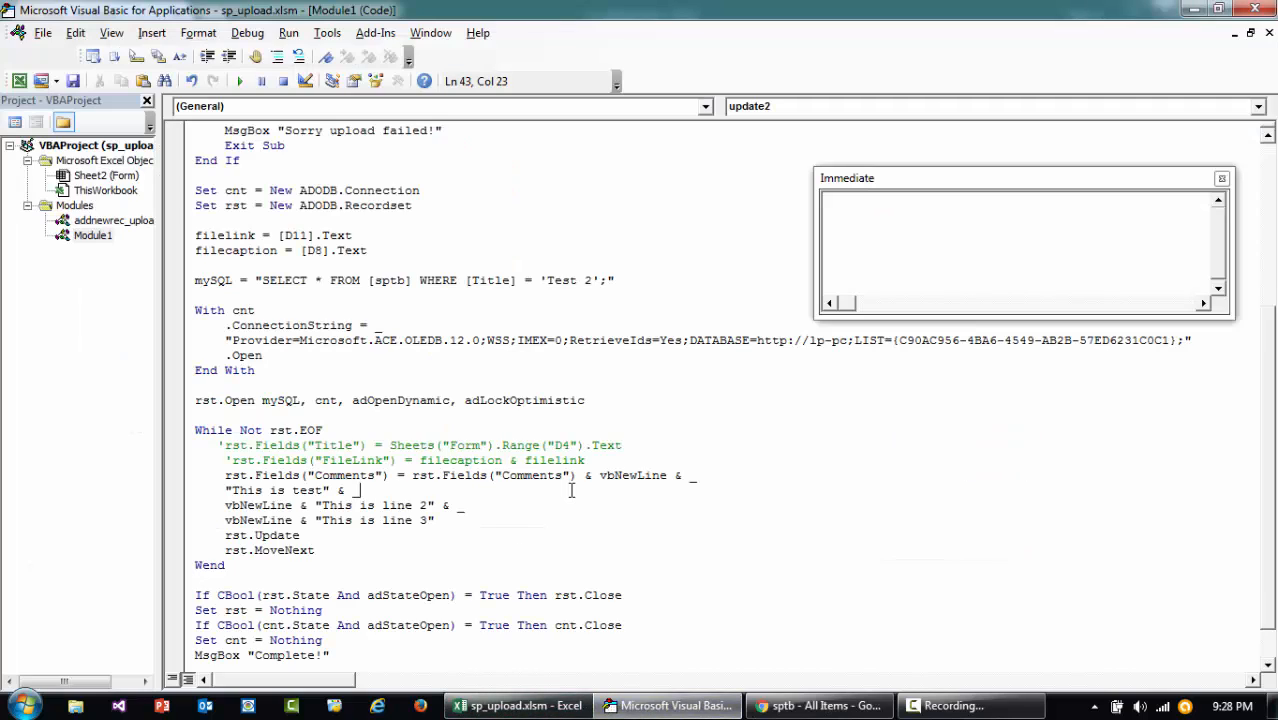